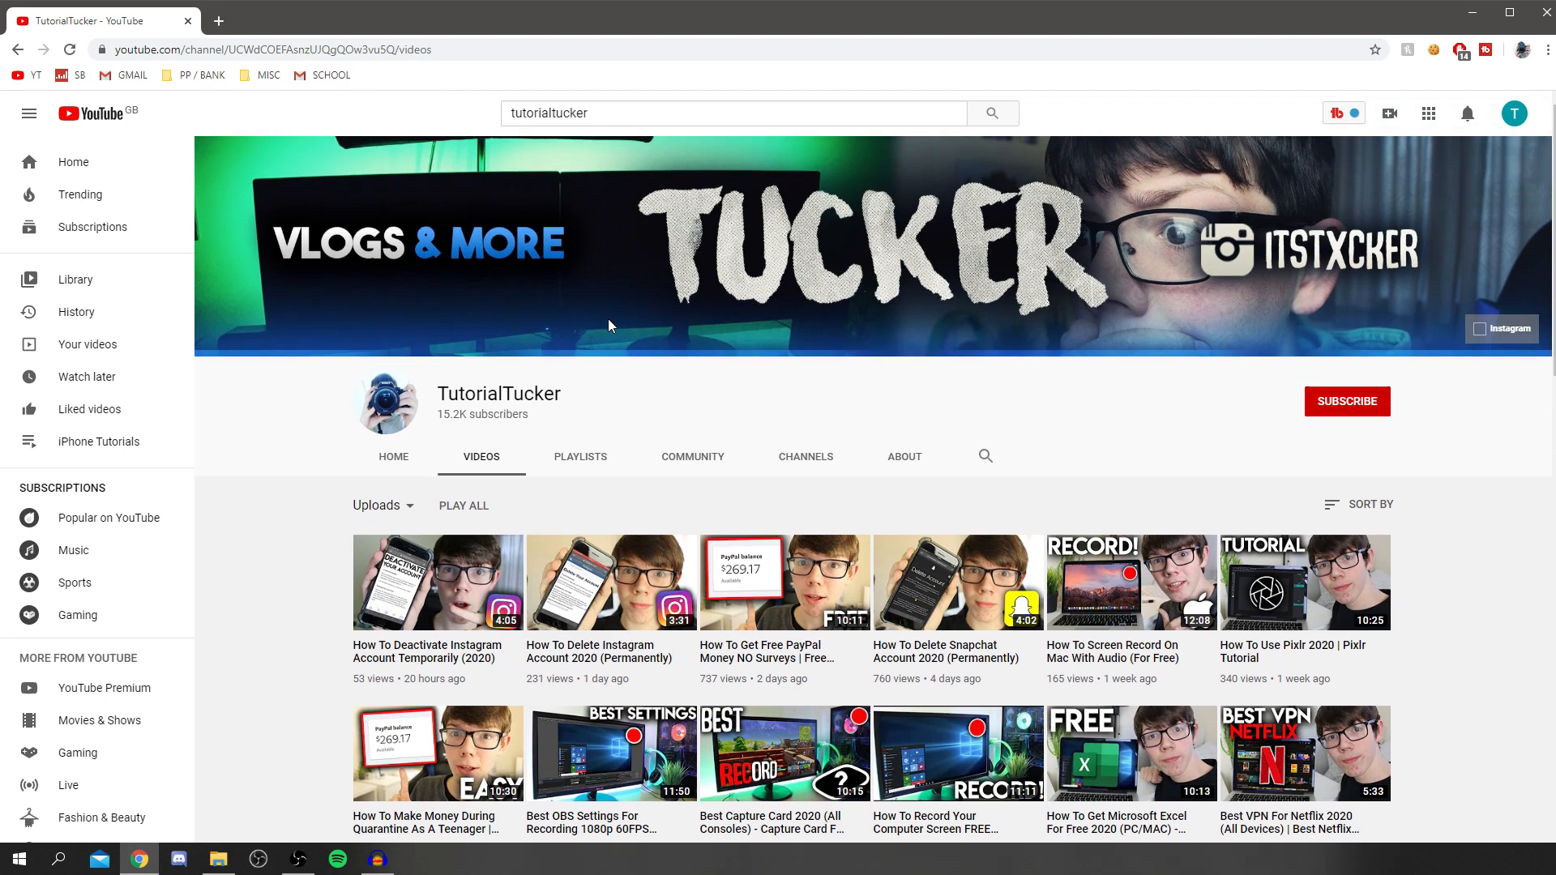
{"action": "mouse_move", "coordinate": [584, 340]}
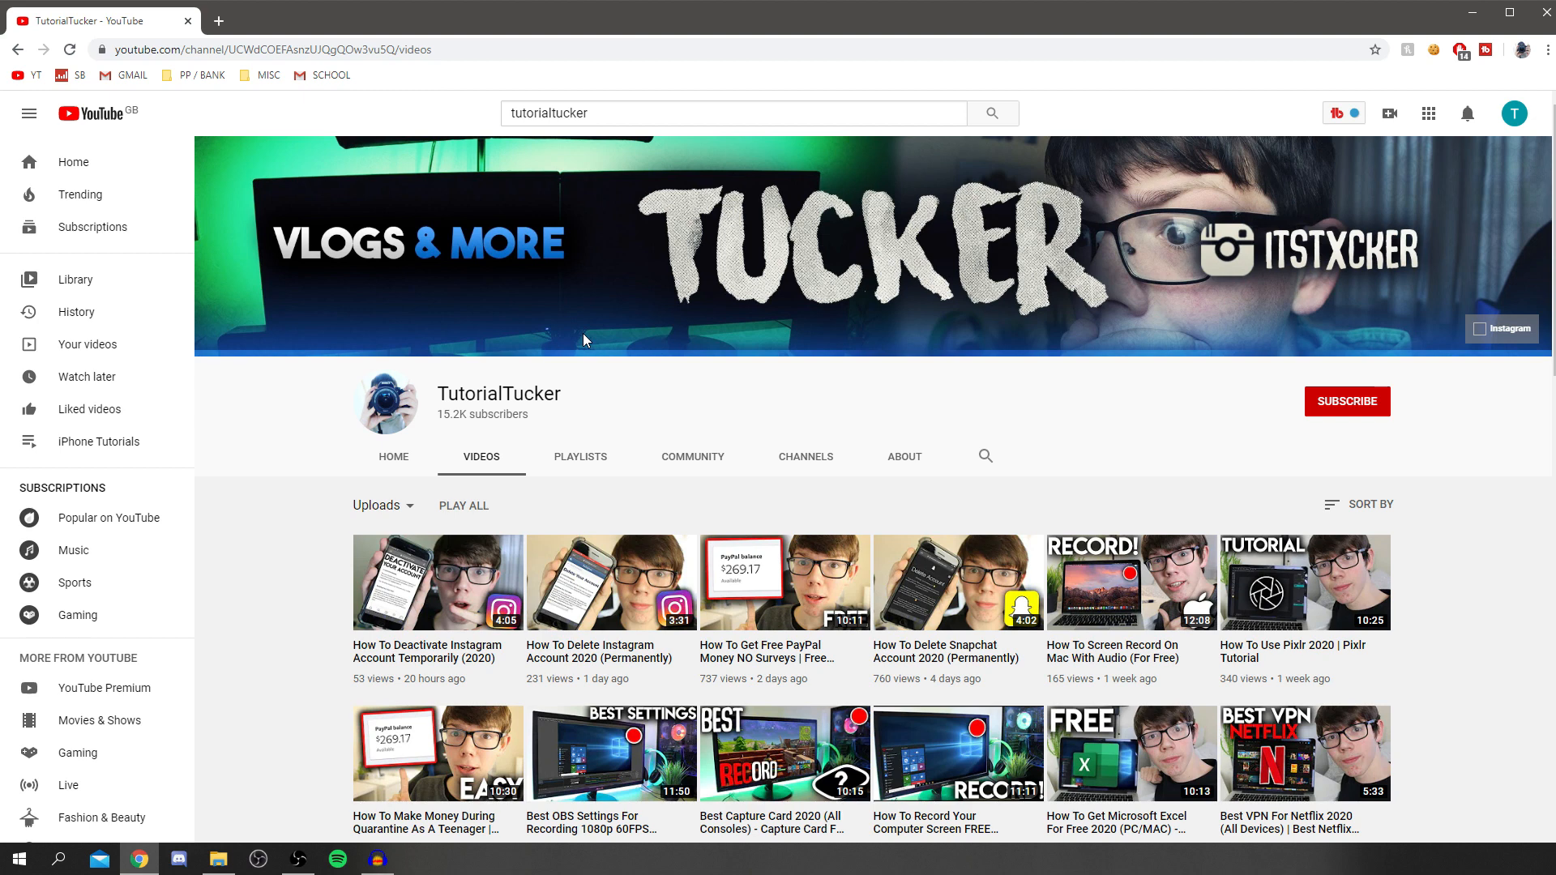
{"action": "mouse_move", "coordinate": [587, 340]}
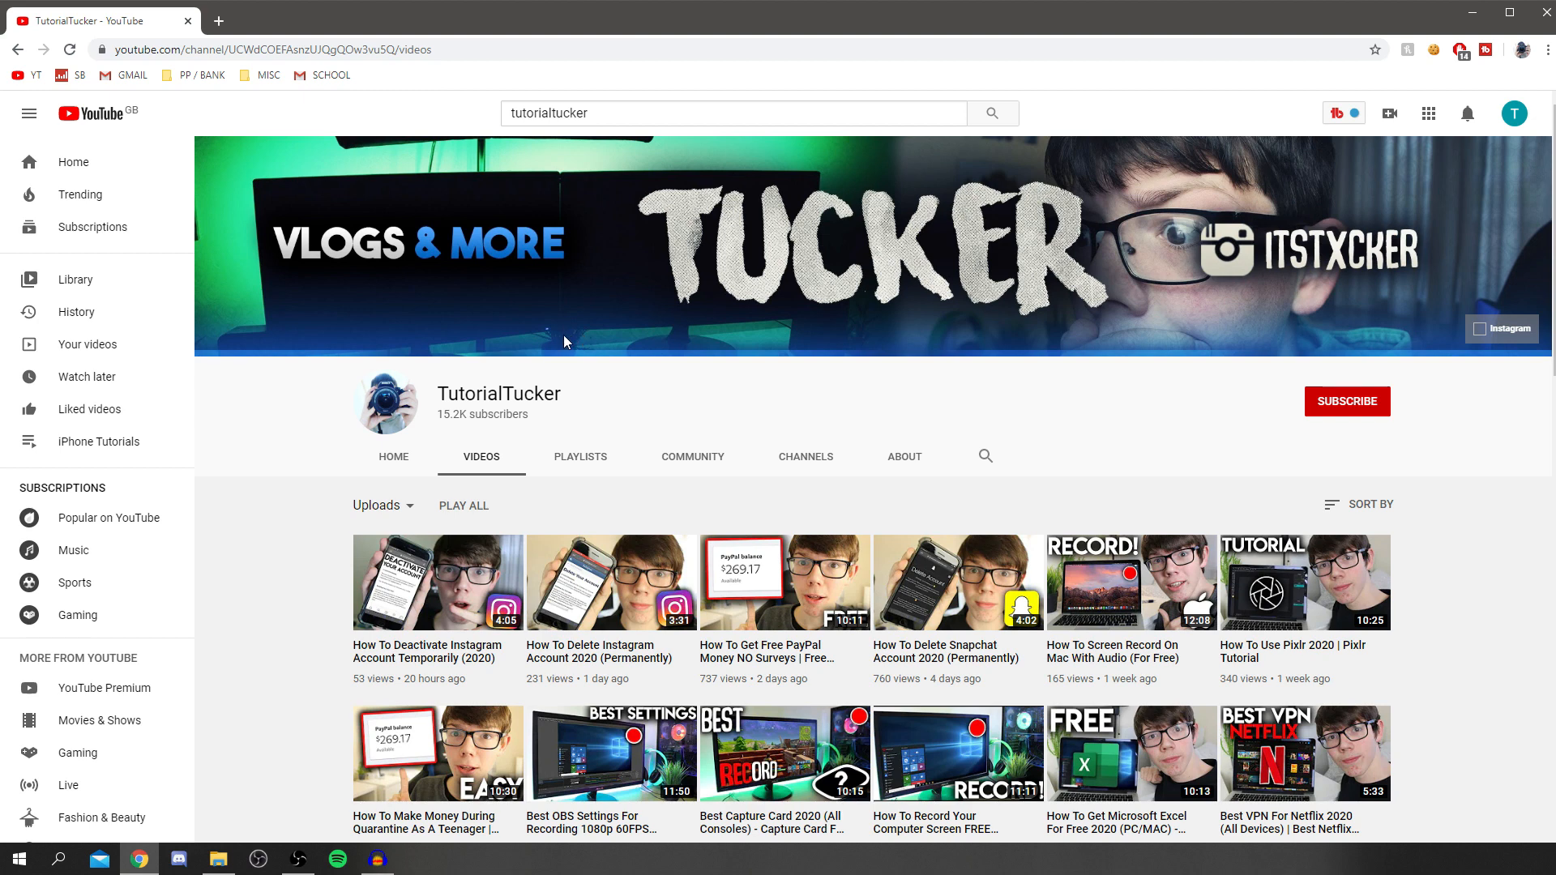
{"action": "mouse_move", "coordinate": [780, 408]}
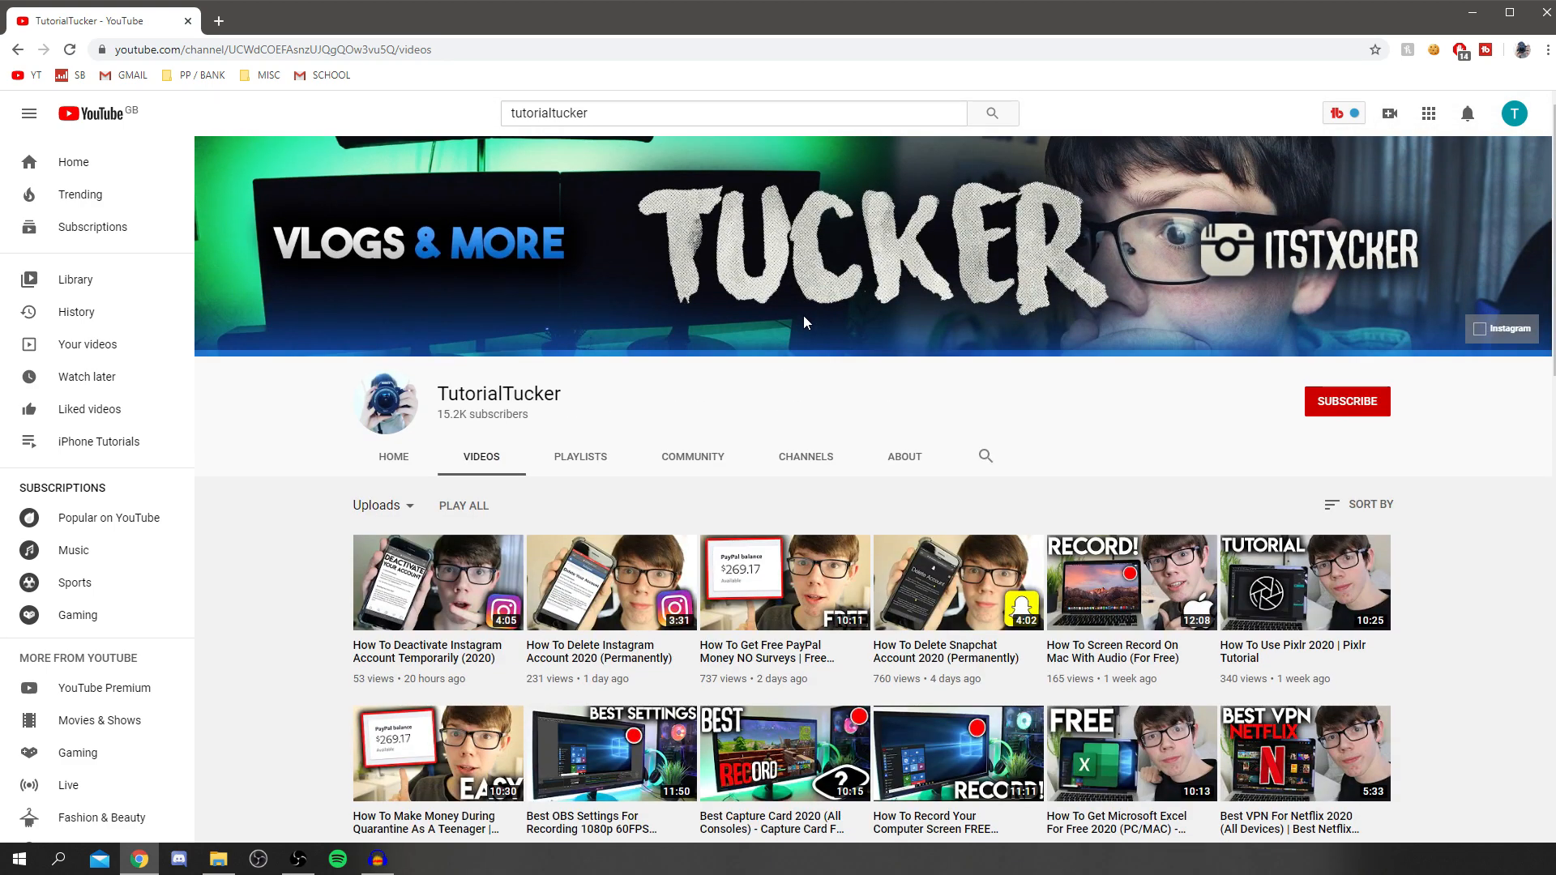
Step: Open YouTube Studio from the profile avatar's account menu
{"action": "left_click", "coordinate": [1513, 112]}
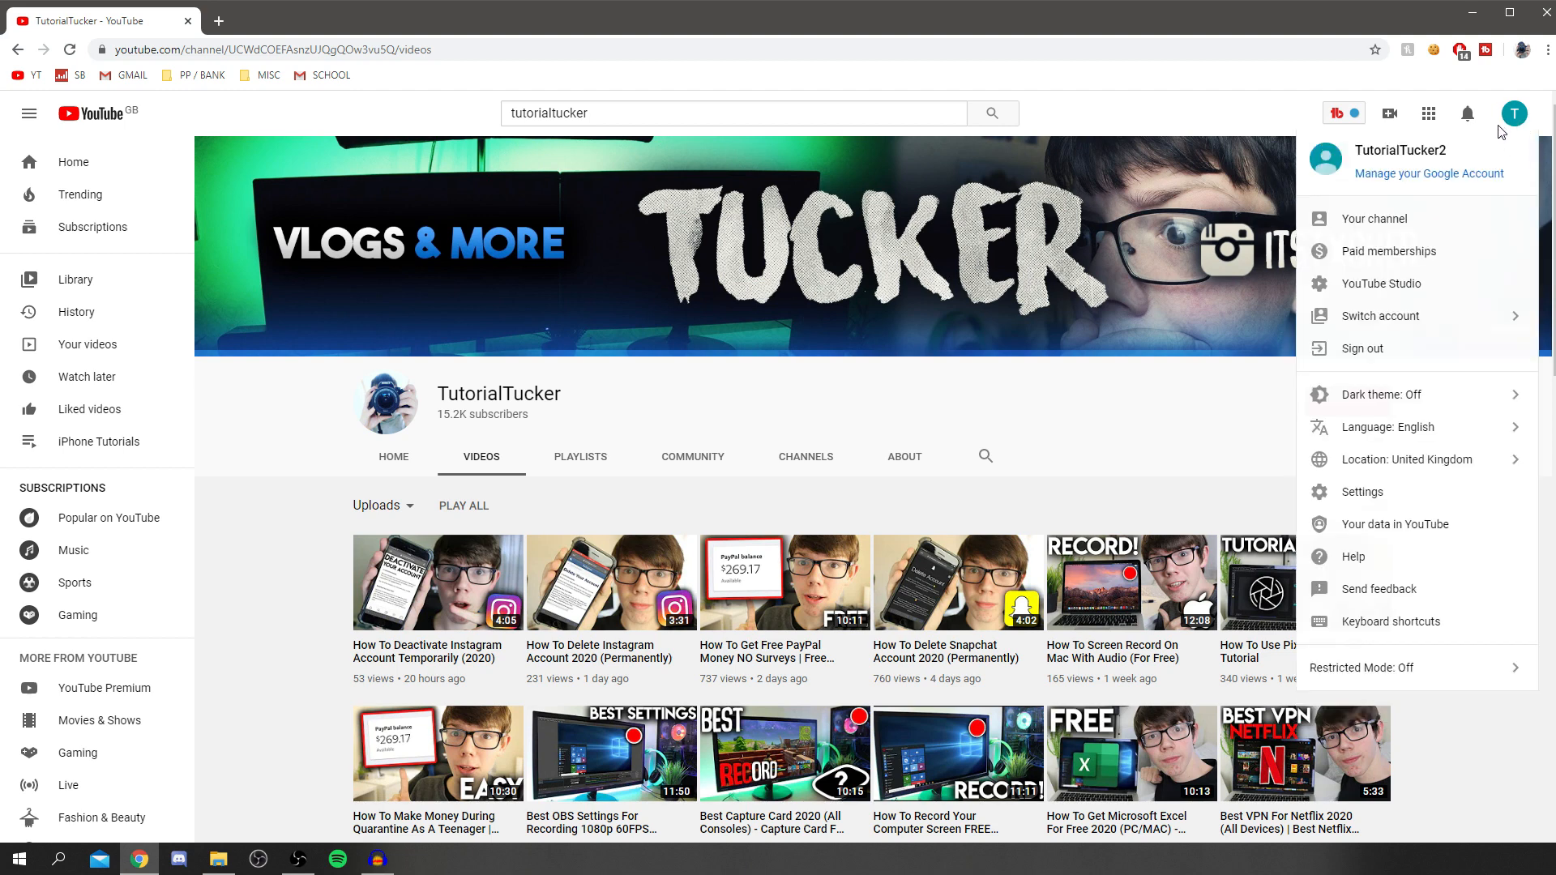
{"action": "mouse_move", "coordinate": [1378, 282]}
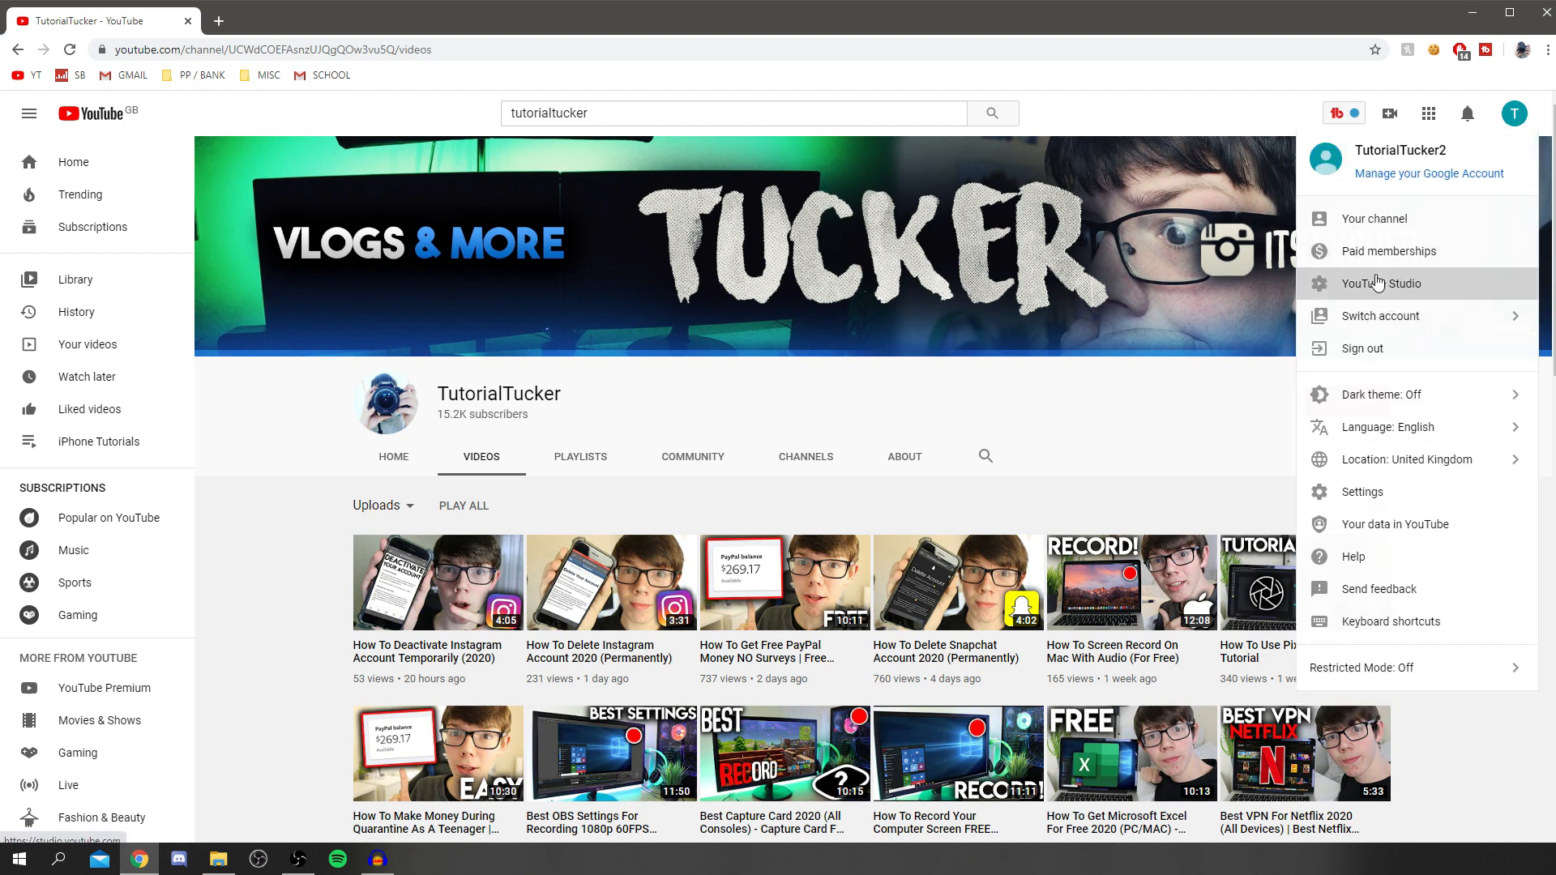
{"action": "left_click", "coordinate": [1379, 282]}
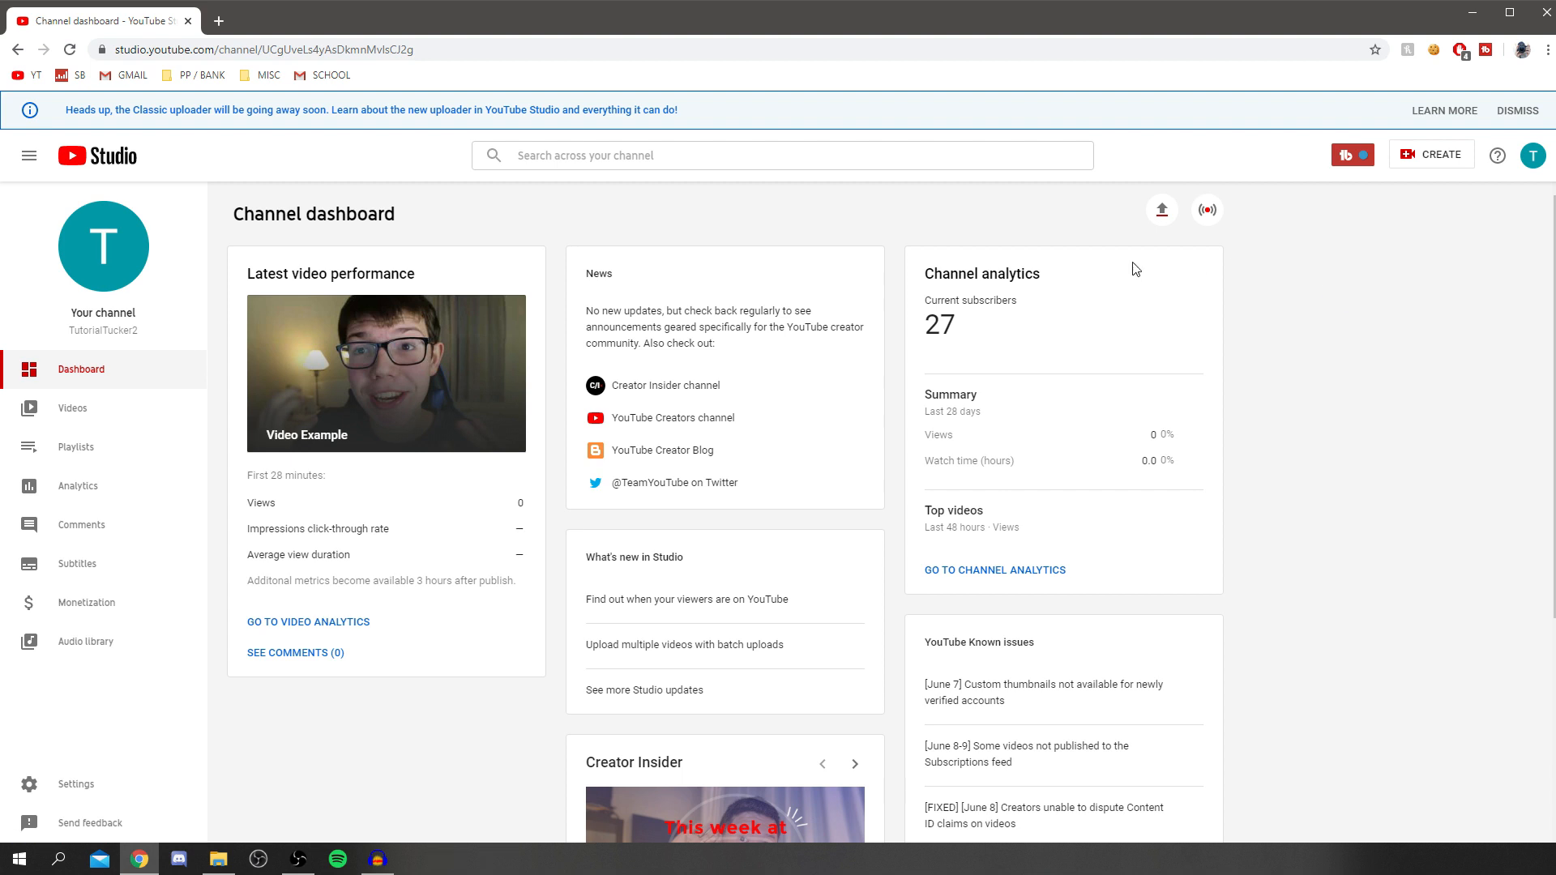
{"action": "mouse_move", "coordinate": [281, 427]}
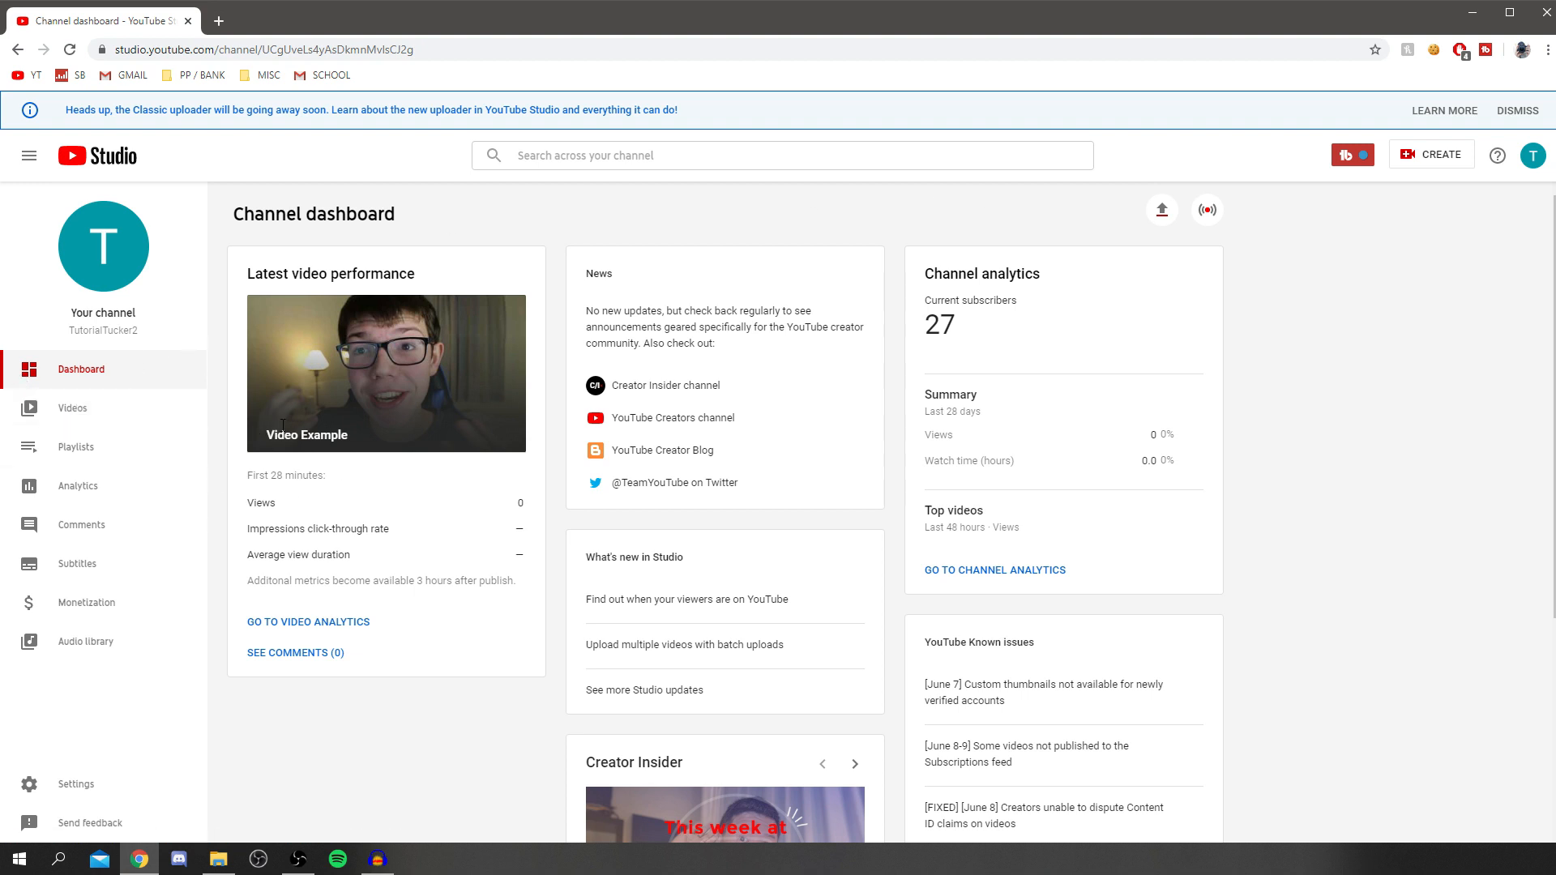
Step: Open the Video Example details page and scroll to its tags
{"action": "left_click", "coordinate": [71, 407]}
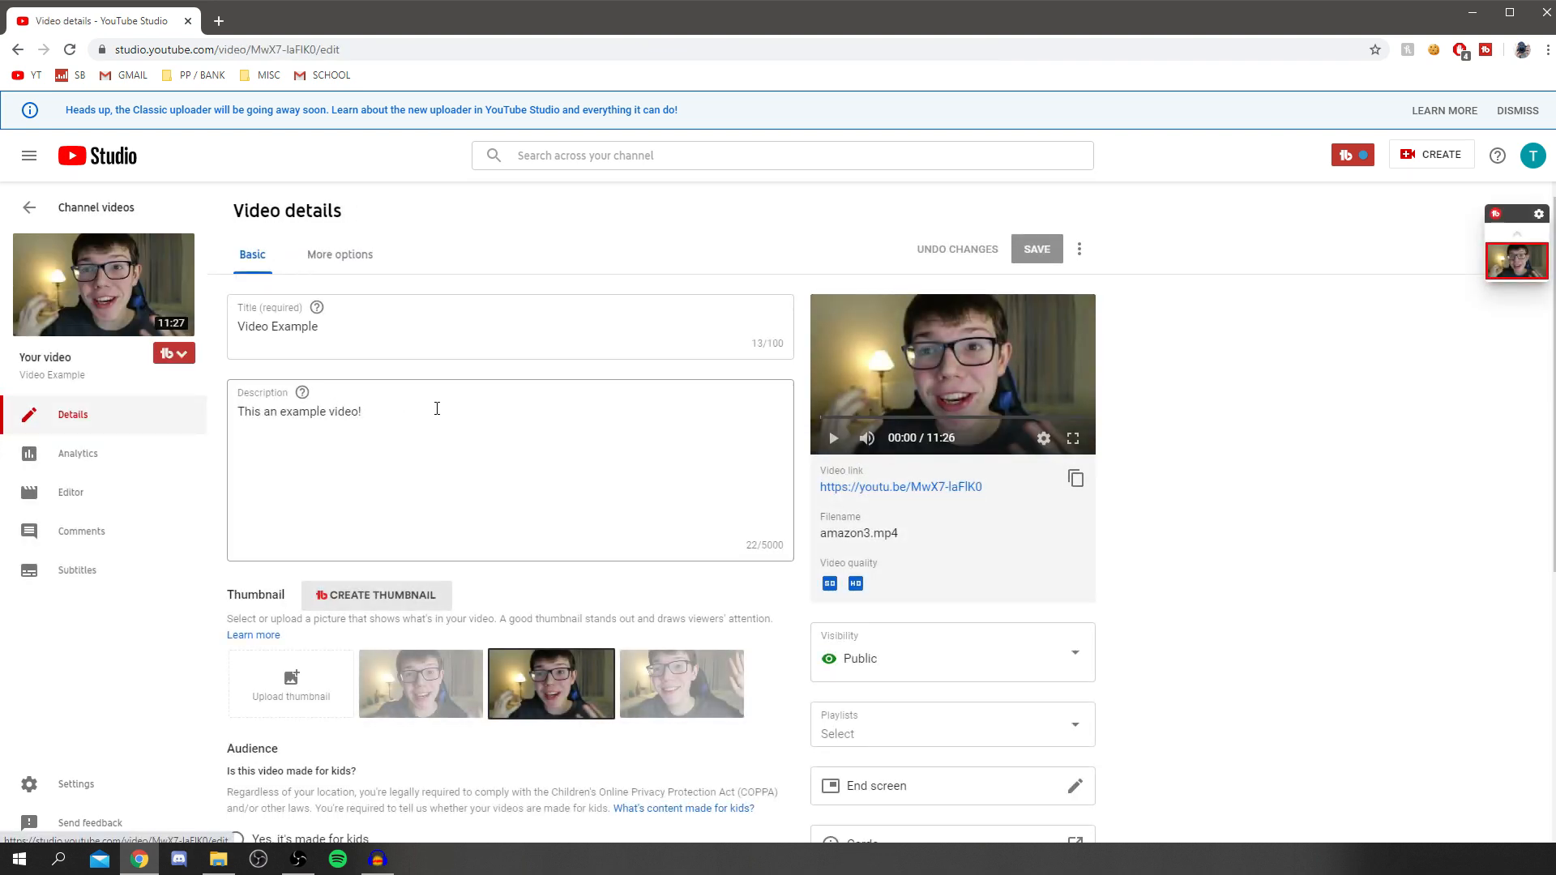
{"action": "scroll", "scroll_direction": "down", "scroll_amount": 3}
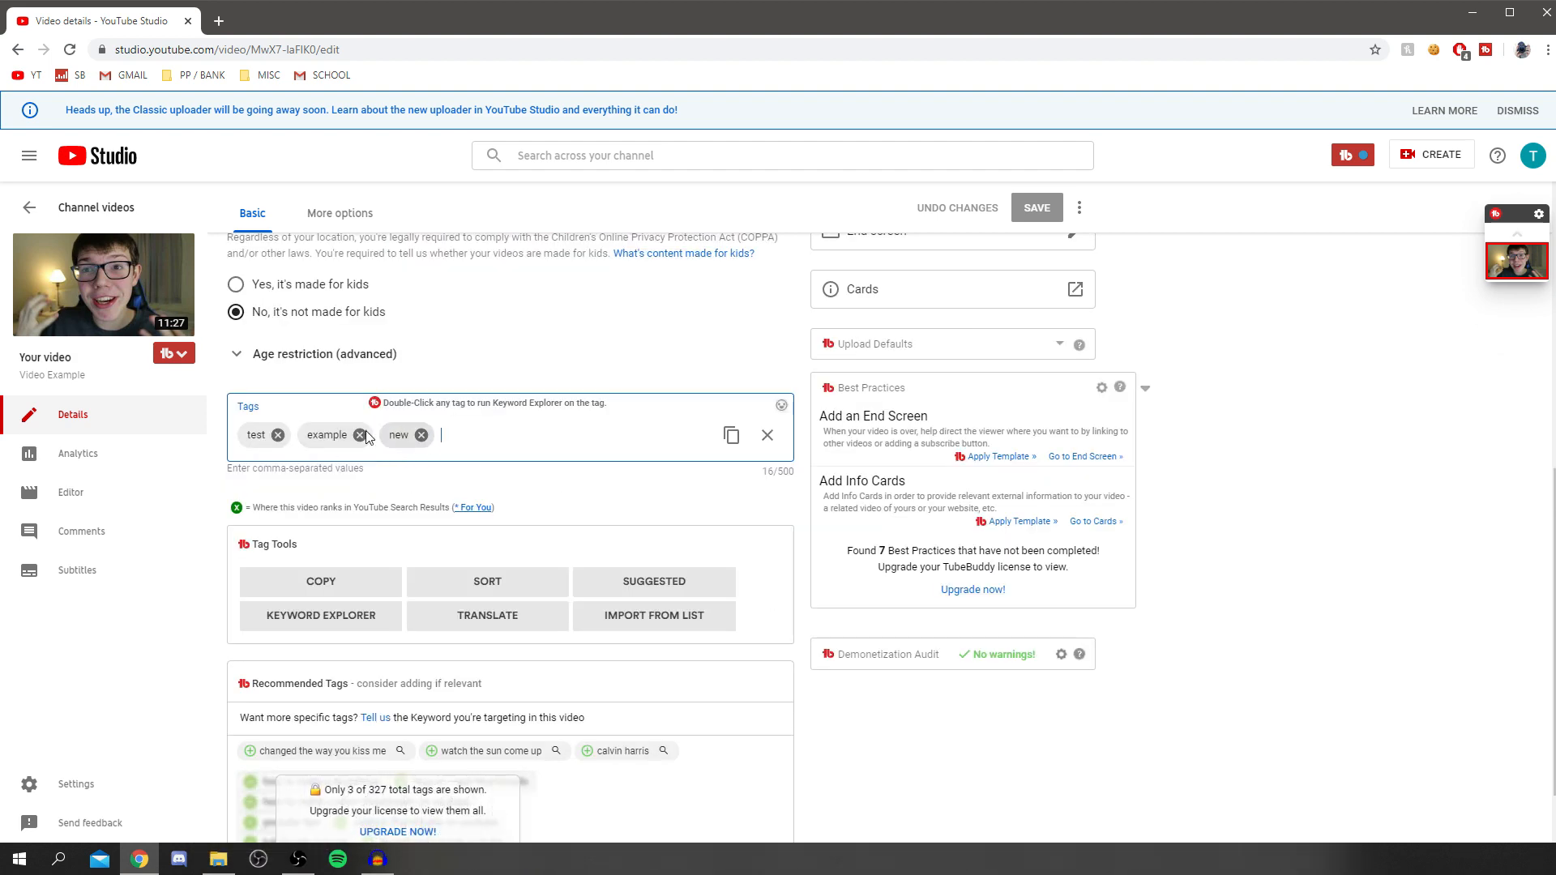
{"action": "mouse_move", "coordinate": [456, 445]}
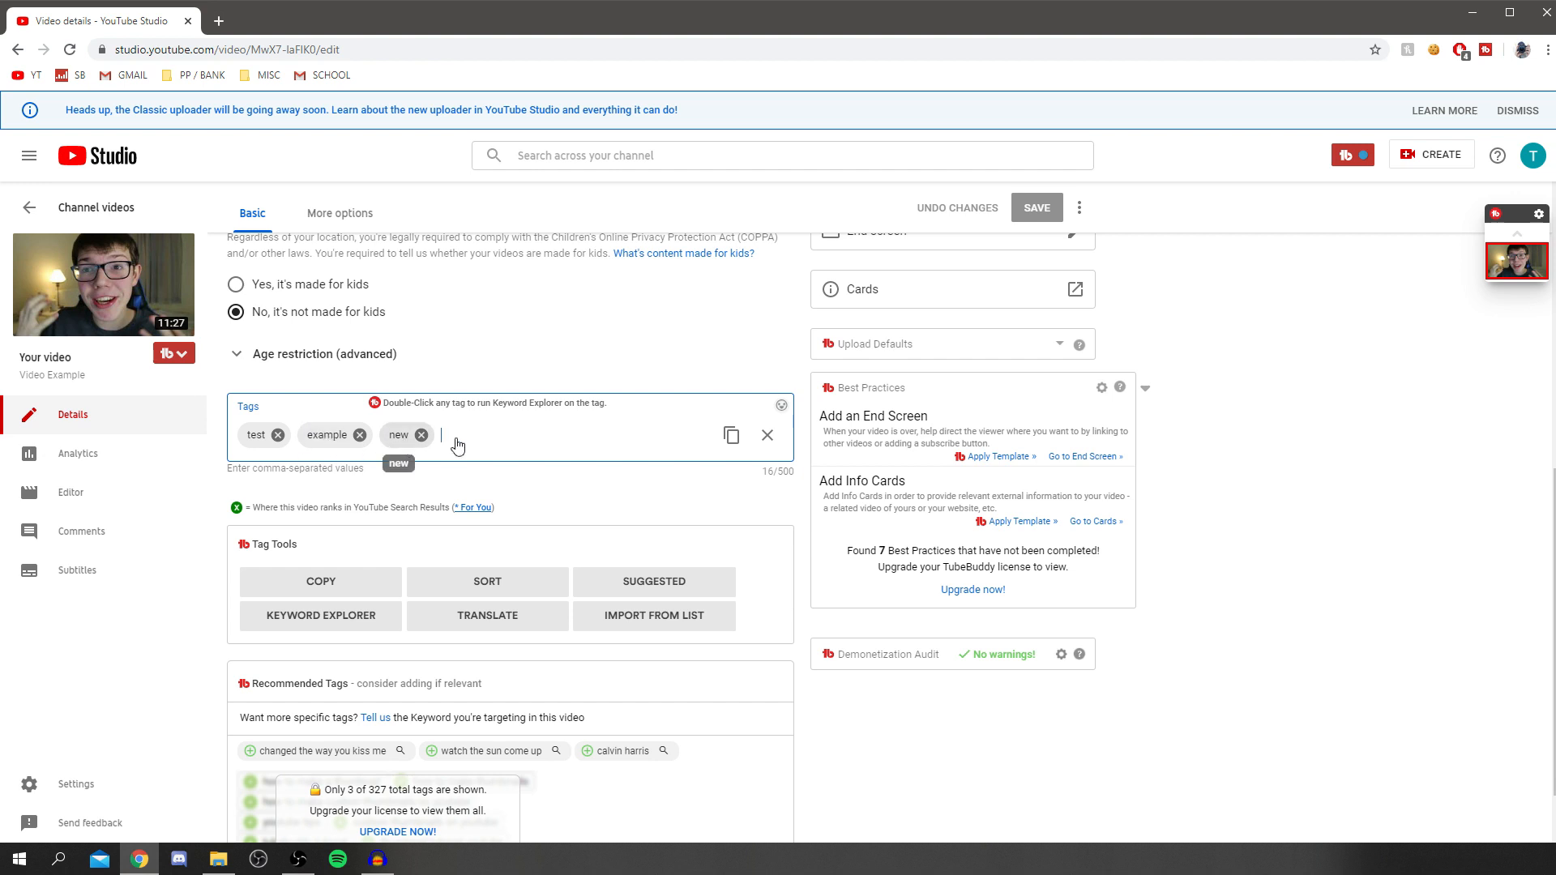
{"action": "double_click", "coordinate": [398, 434]}
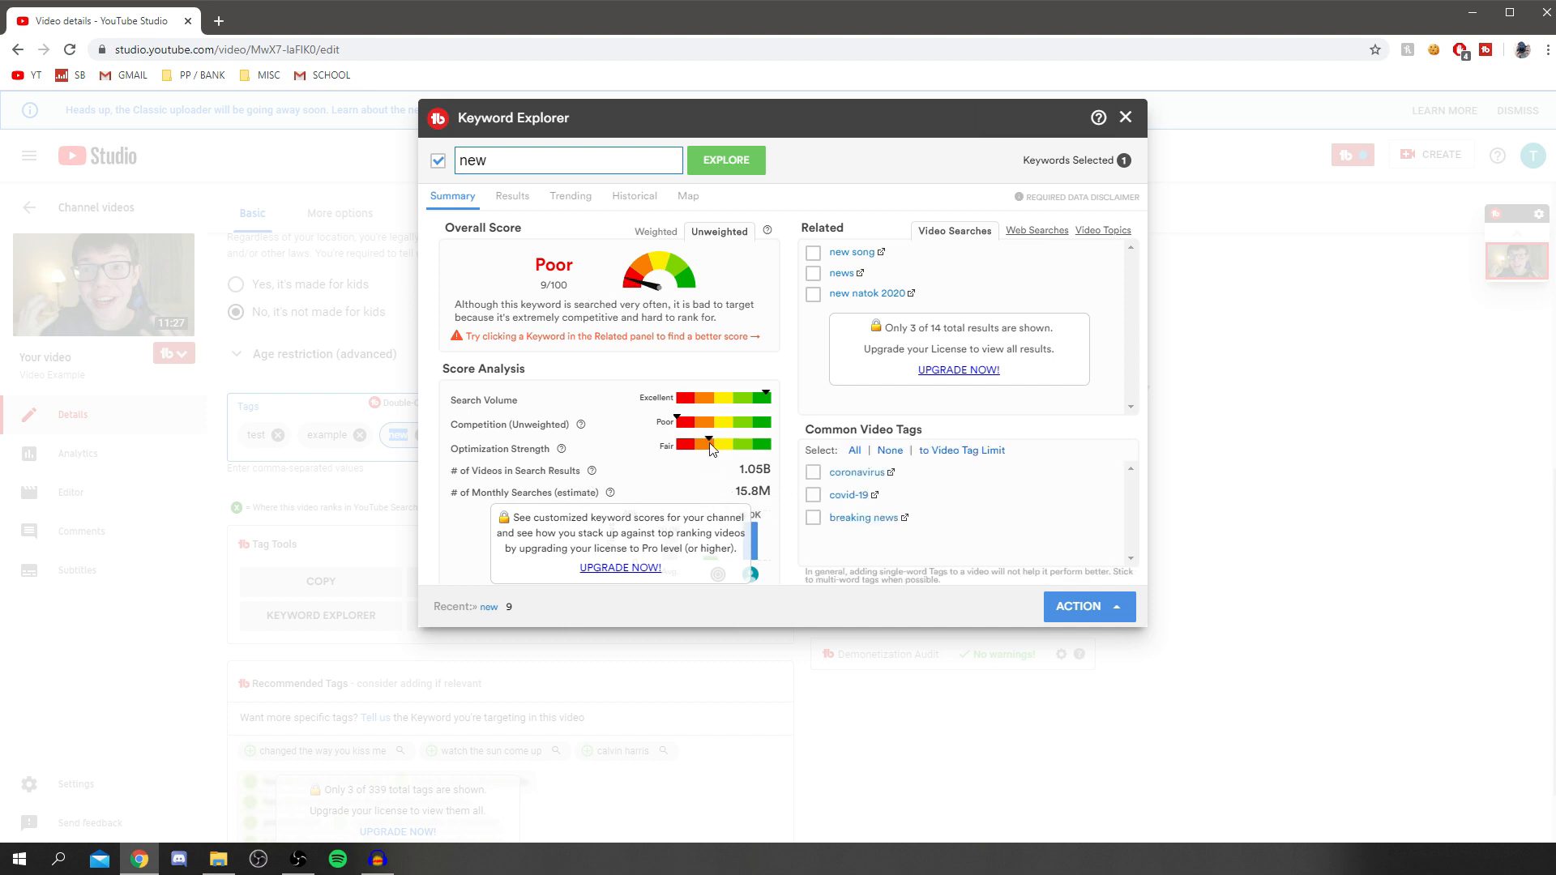
{"action": "mouse_move", "coordinate": [585, 273]}
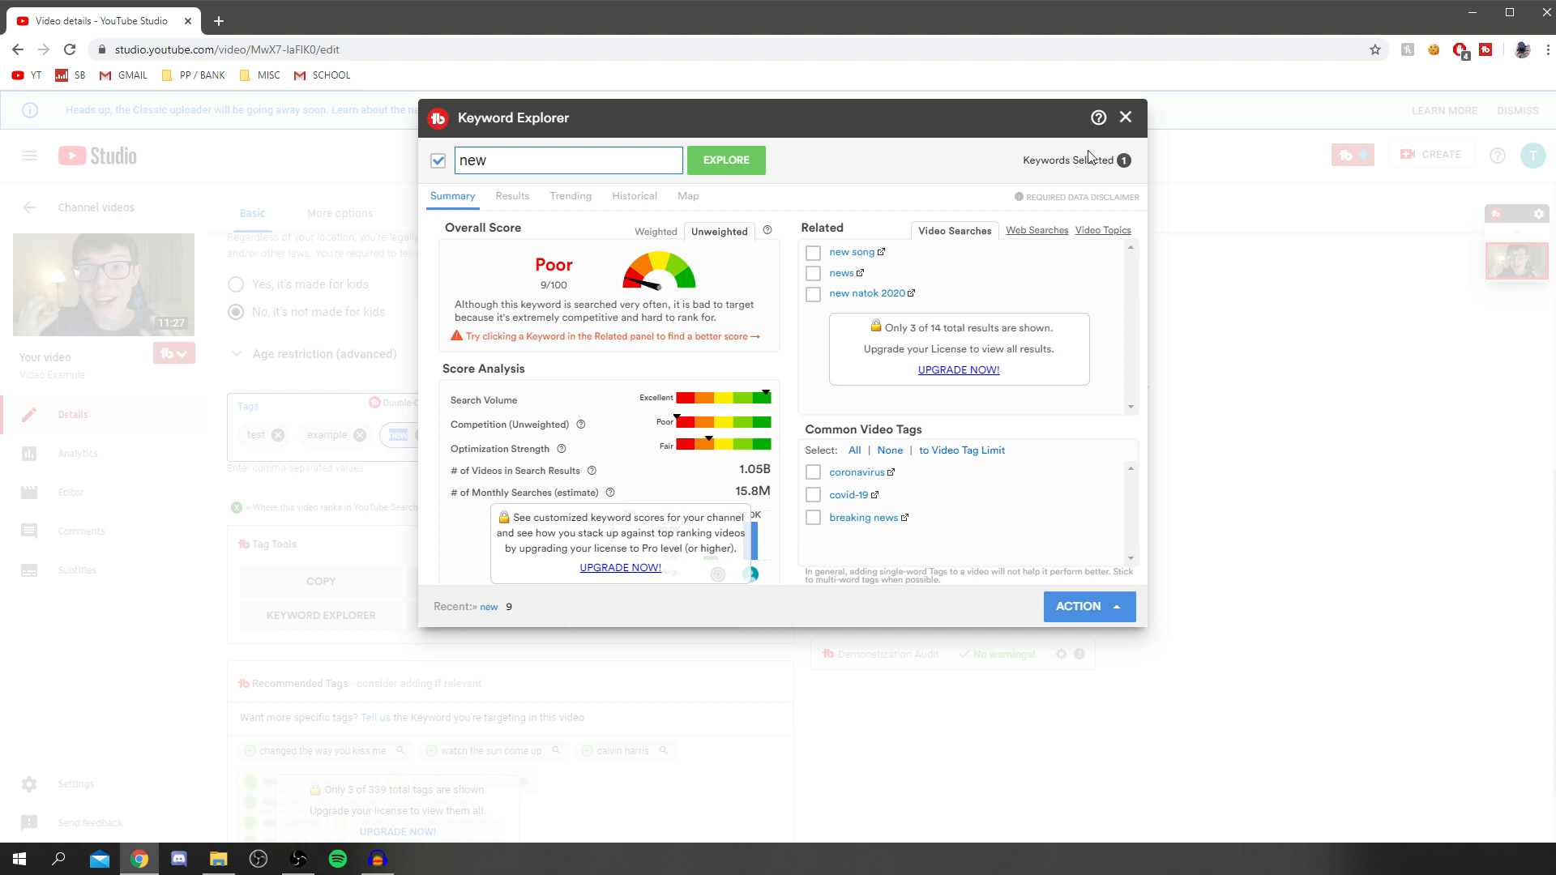
{"action": "left_click", "coordinate": [1124, 116]}
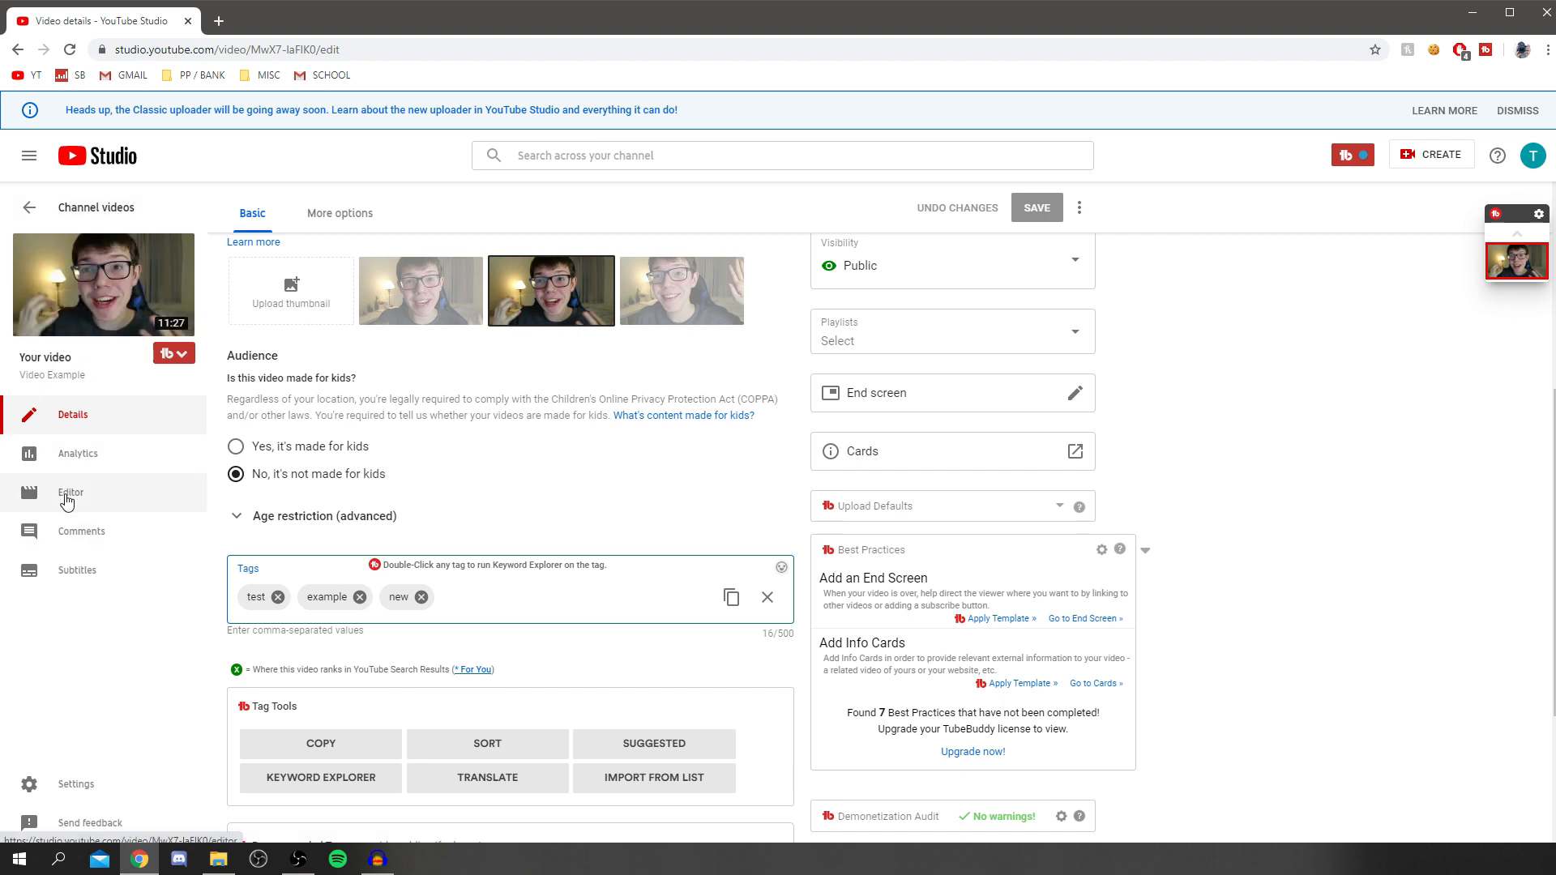
Step: Open the Video Example editor and show the end screen element menu
{"action": "left_click", "coordinate": [70, 492]}
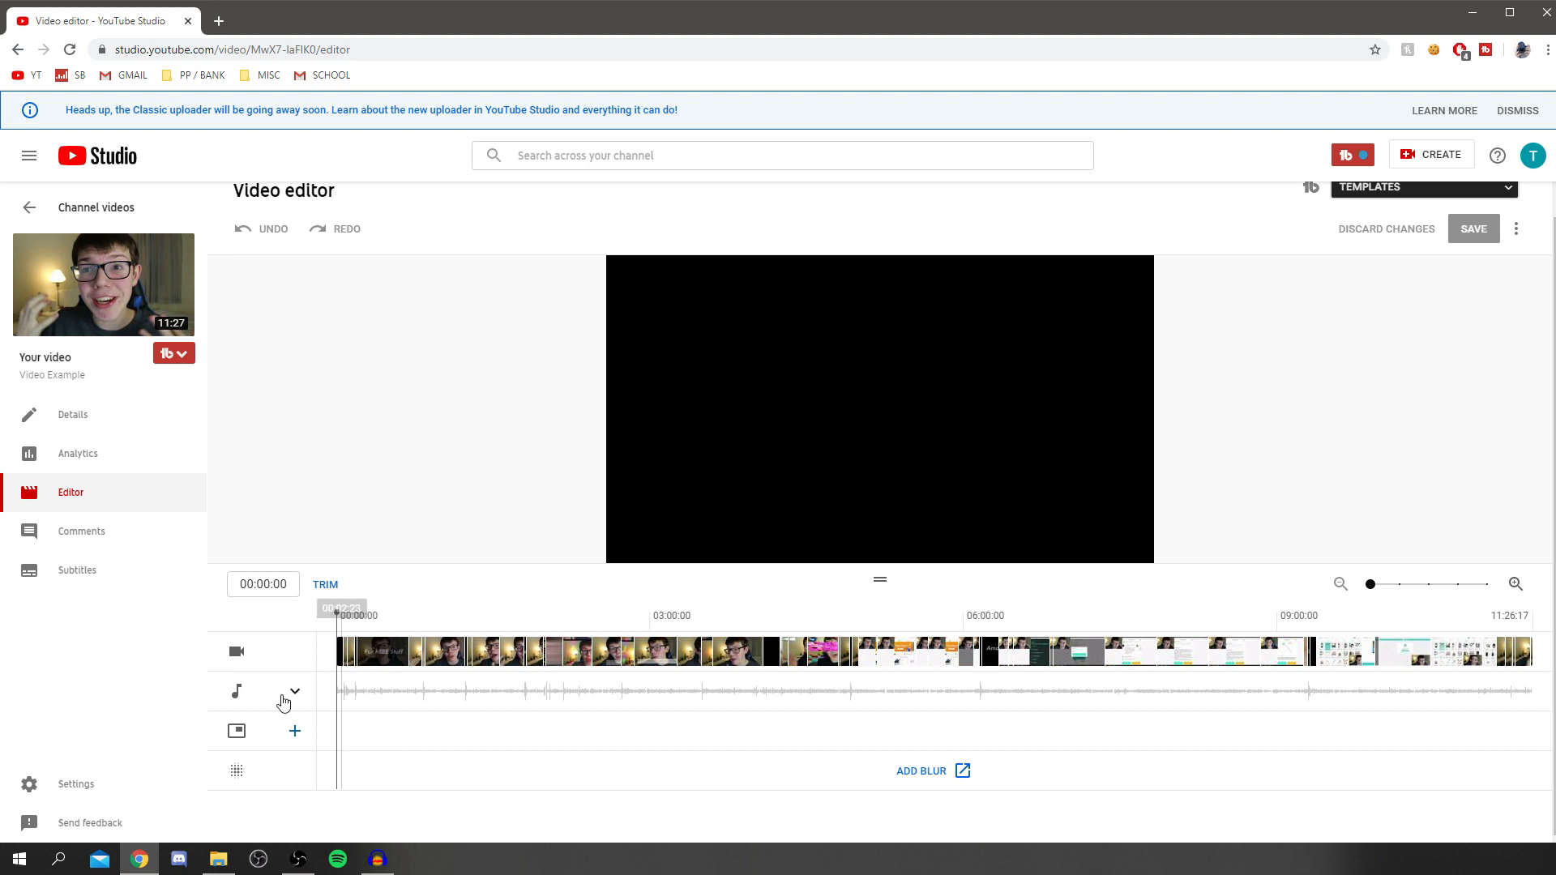
{"action": "mouse_move", "coordinate": [293, 691]}
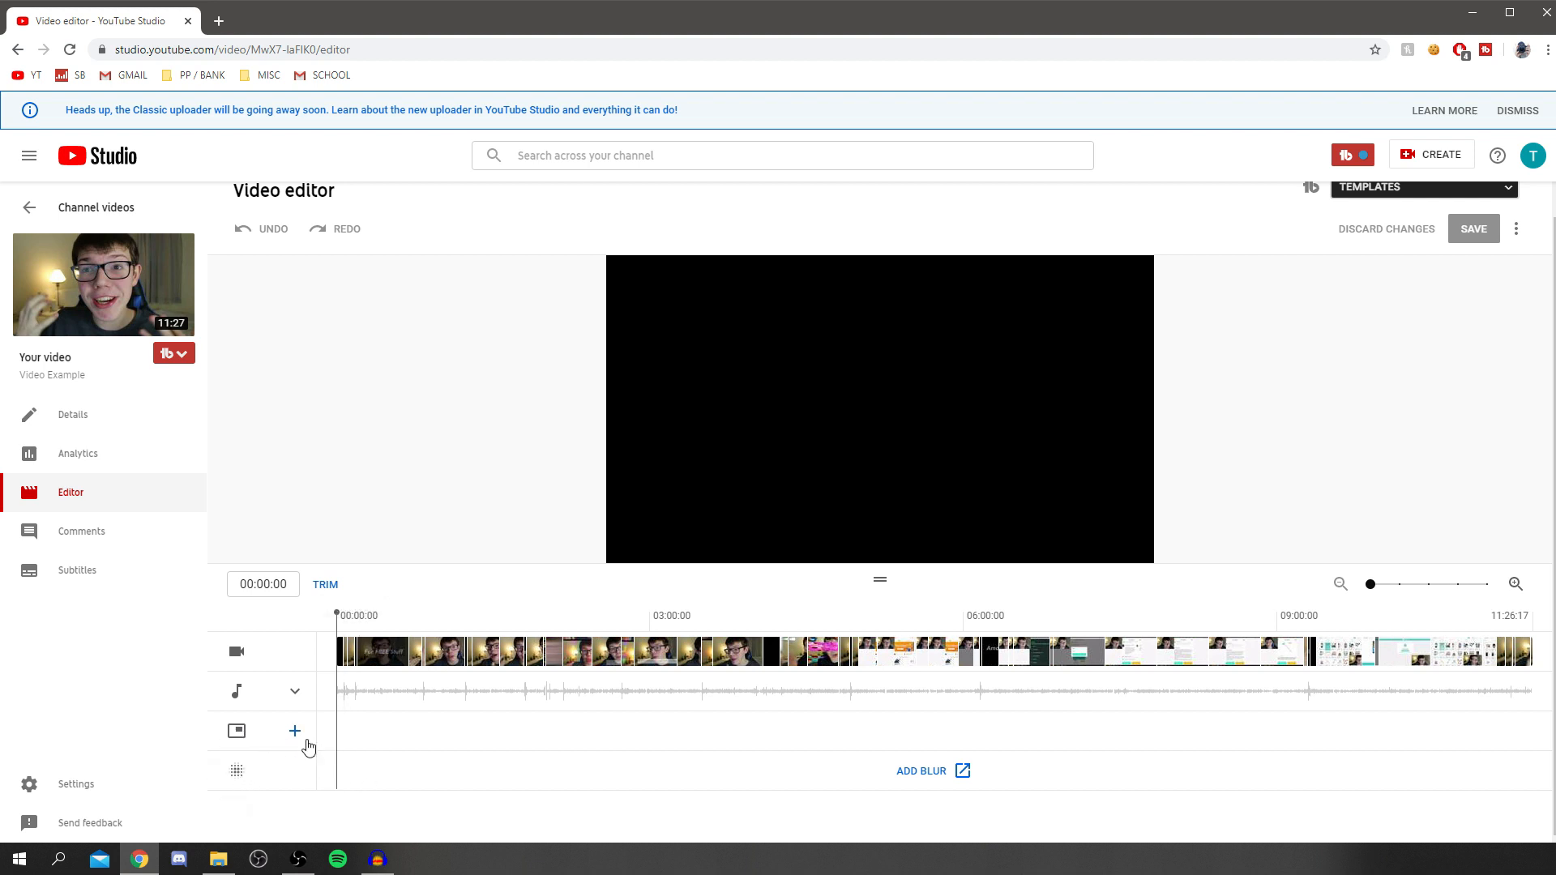
{"action": "left_click", "coordinate": [295, 731]}
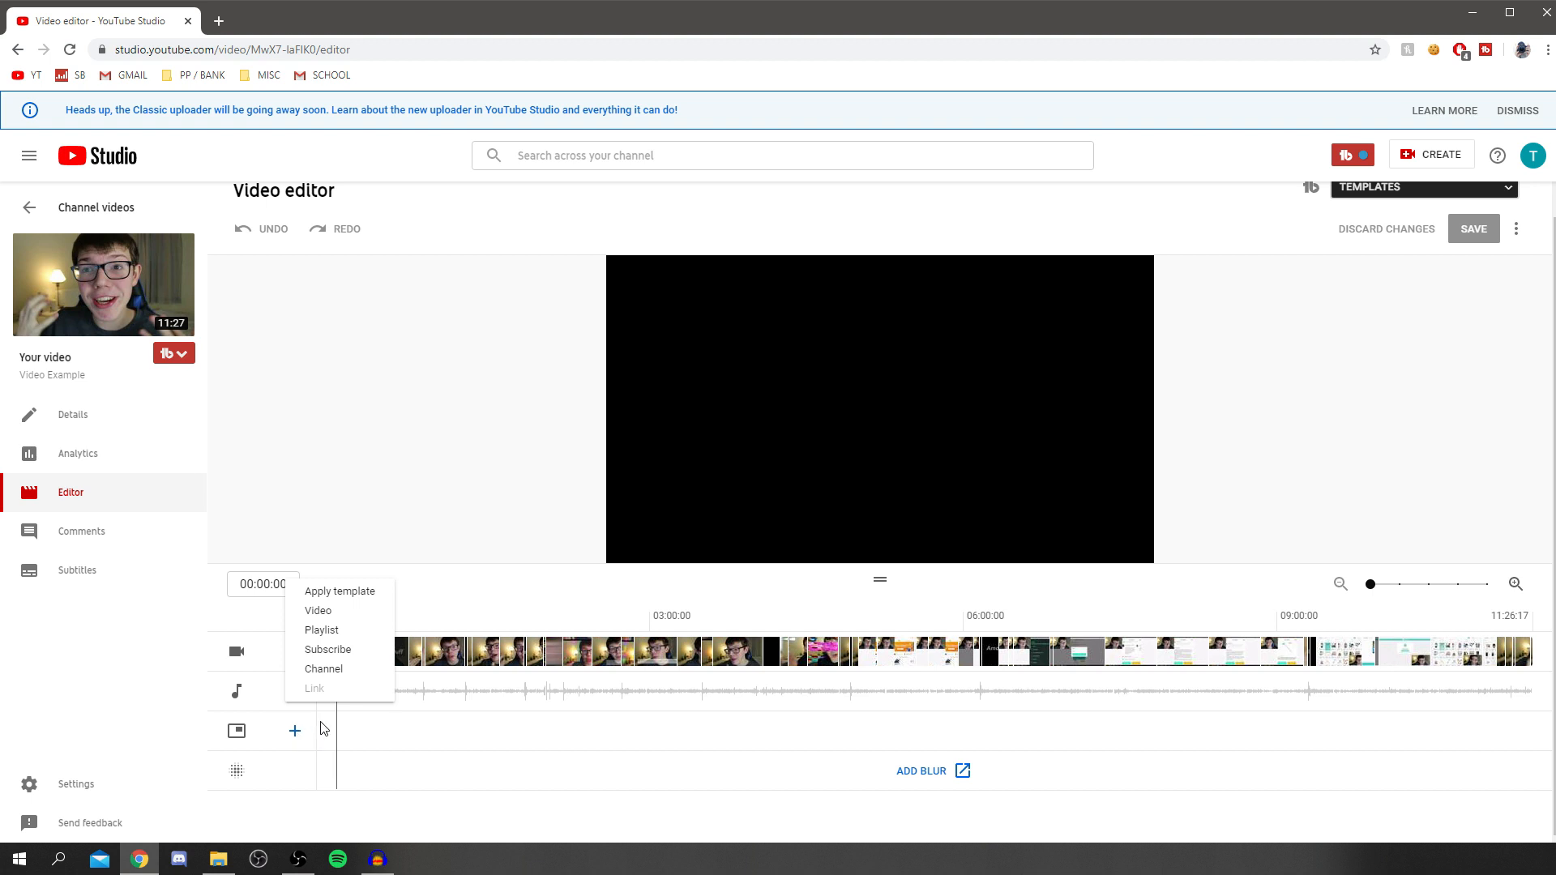
{"action": "mouse_move", "coordinate": [343, 612]}
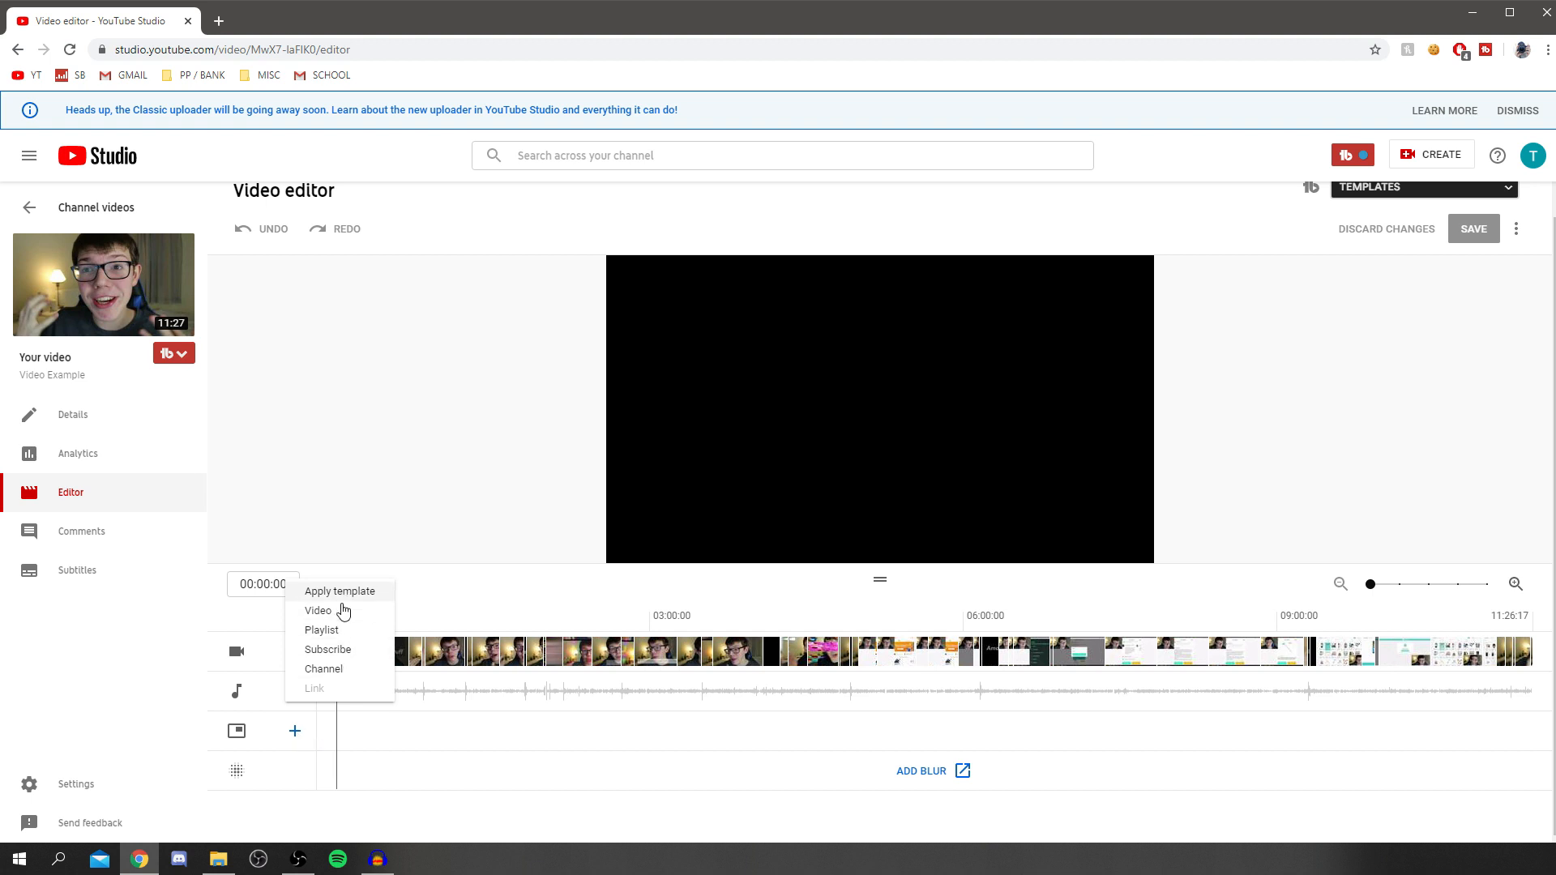
Step: Add and reposition a most-recent-upload video element, reopening the element type list
{"action": "left_click", "coordinate": [317, 610]}
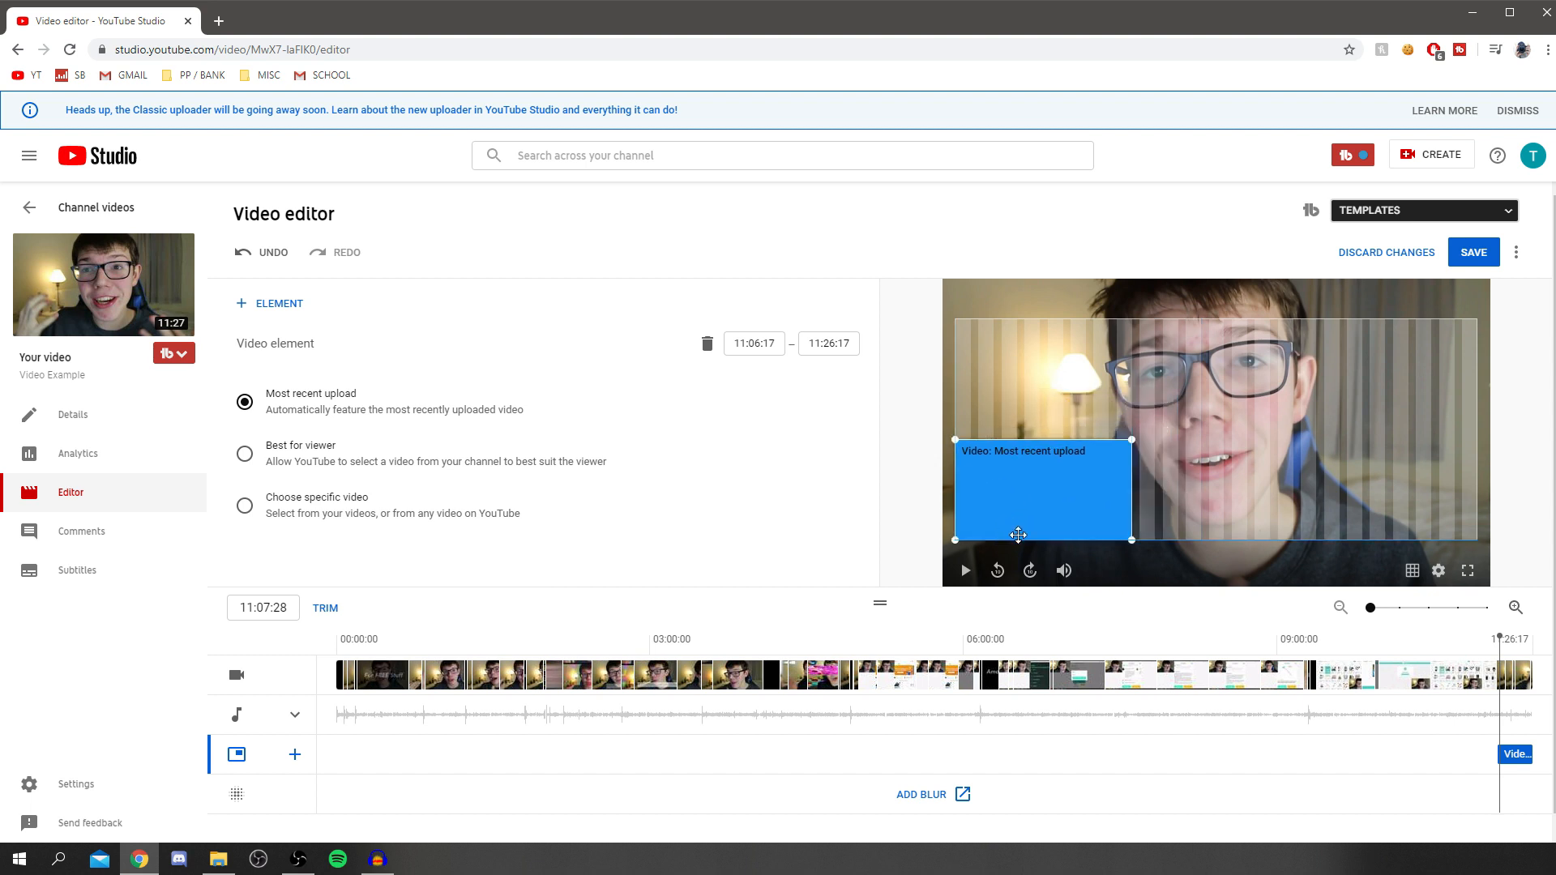
{"action": "left_click_drag", "start_coordinate": [1017, 534], "coordinate": [1095, 441]}
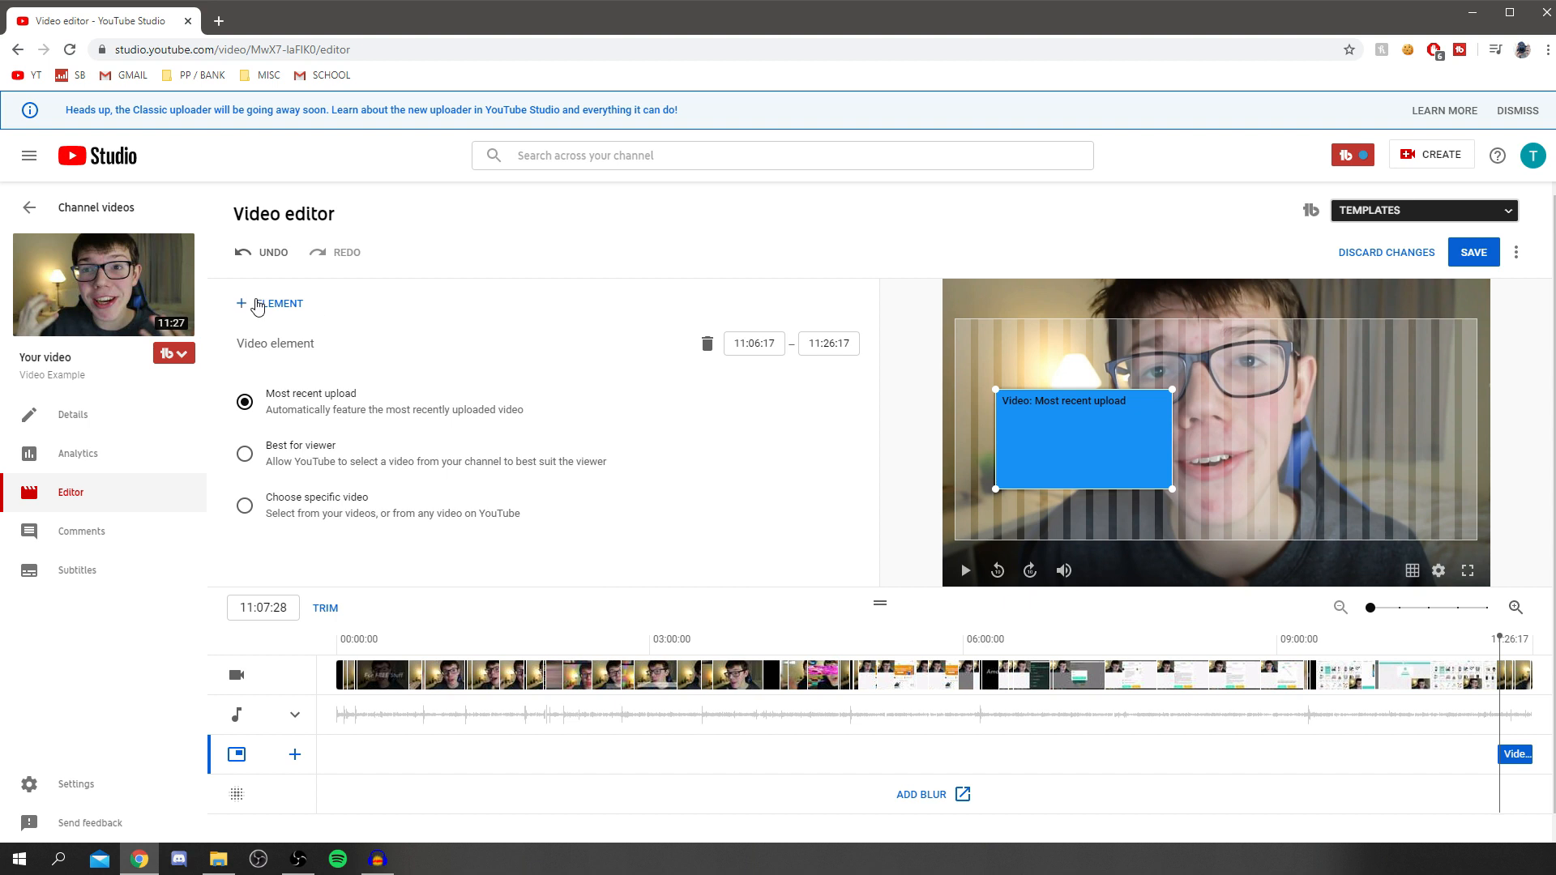
{"action": "left_click", "coordinate": [269, 304]}
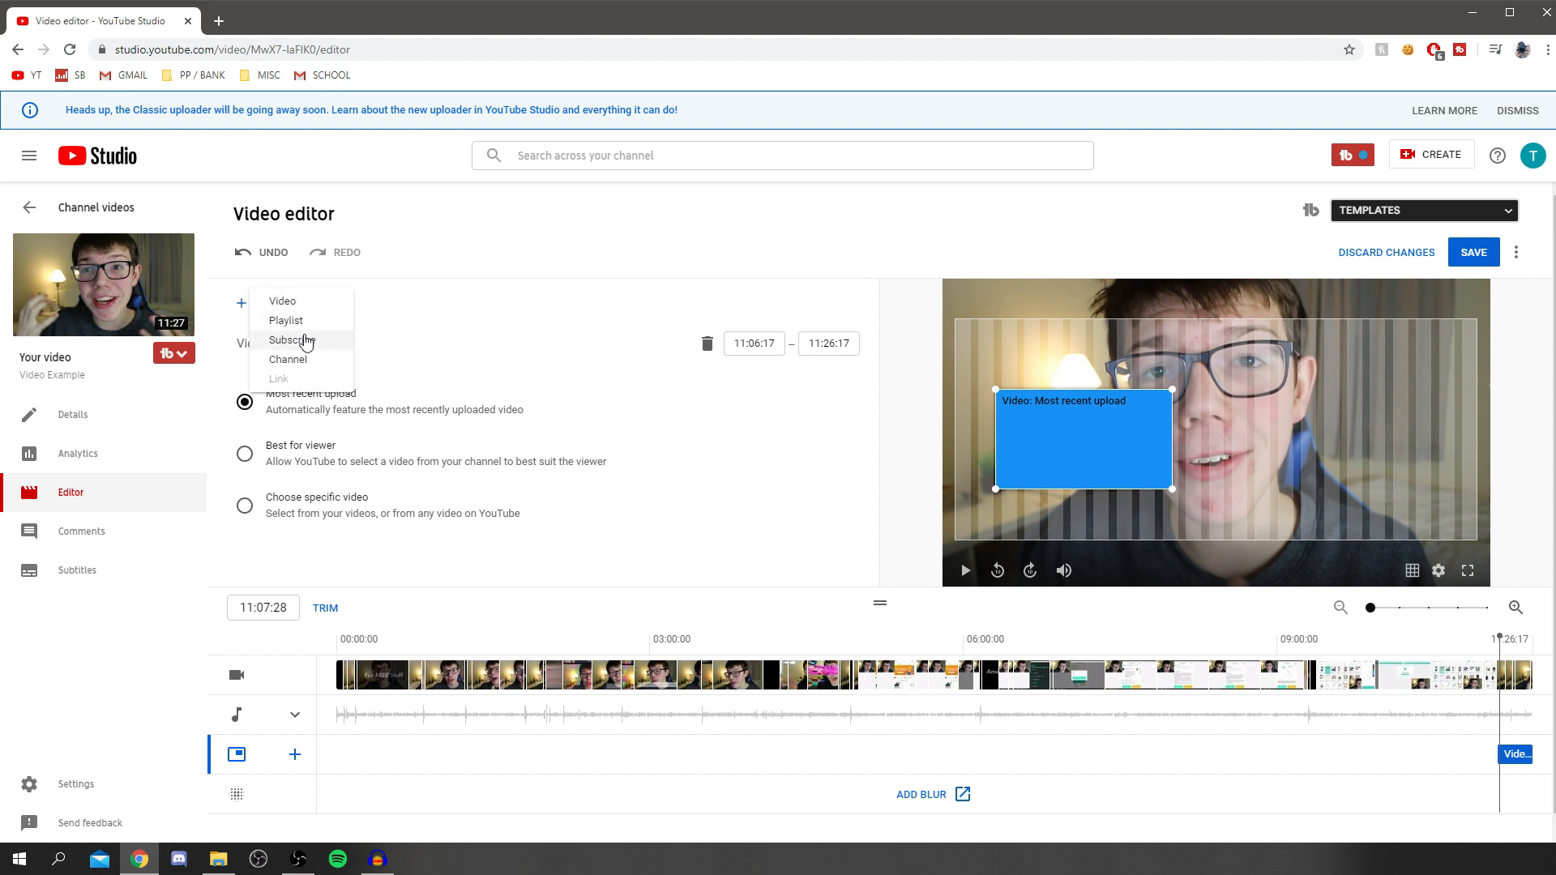
Step: Add the TutorialTucker2 subscribe element, dragged beside the video element
{"action": "left_click", "coordinate": [291, 340]}
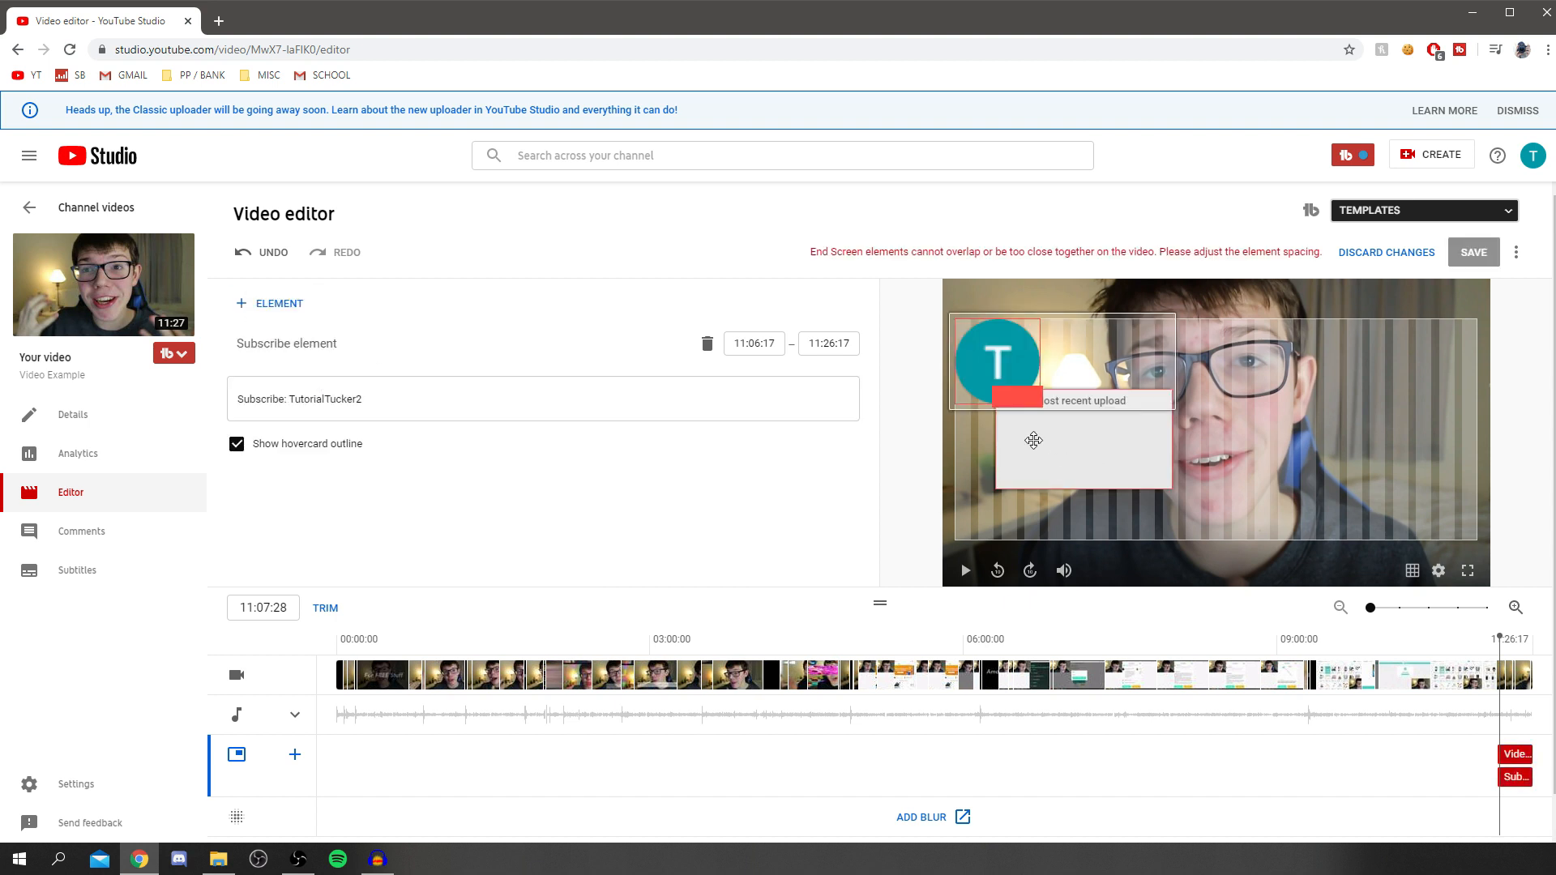
{"action": "left_click_drag", "start_coordinate": [998, 358], "coordinate": [1280, 438]}
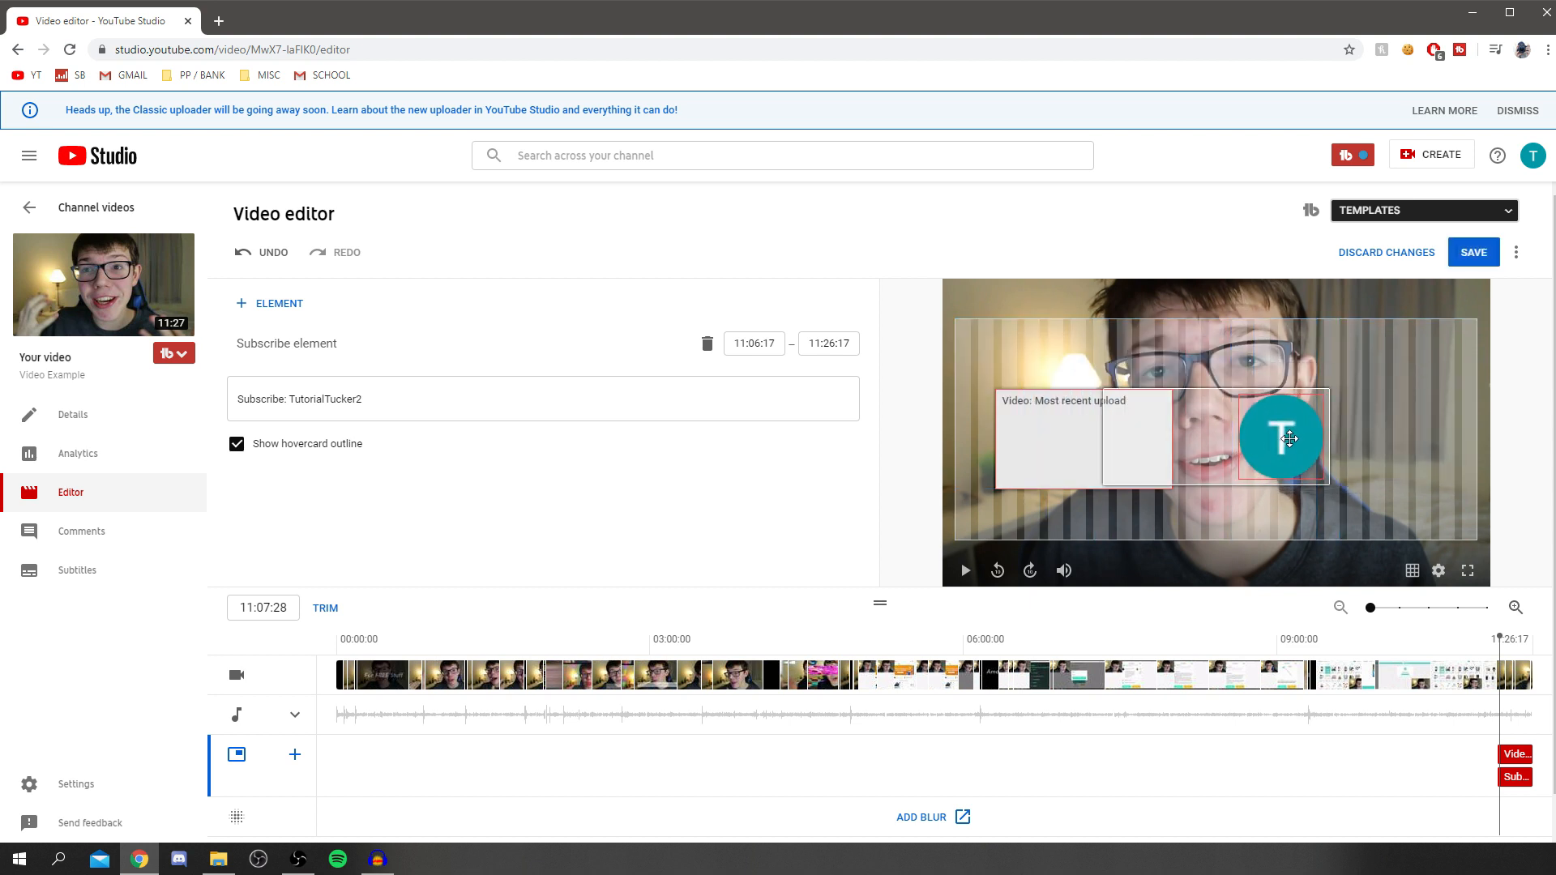
{"action": "left_click", "coordinate": [269, 302]}
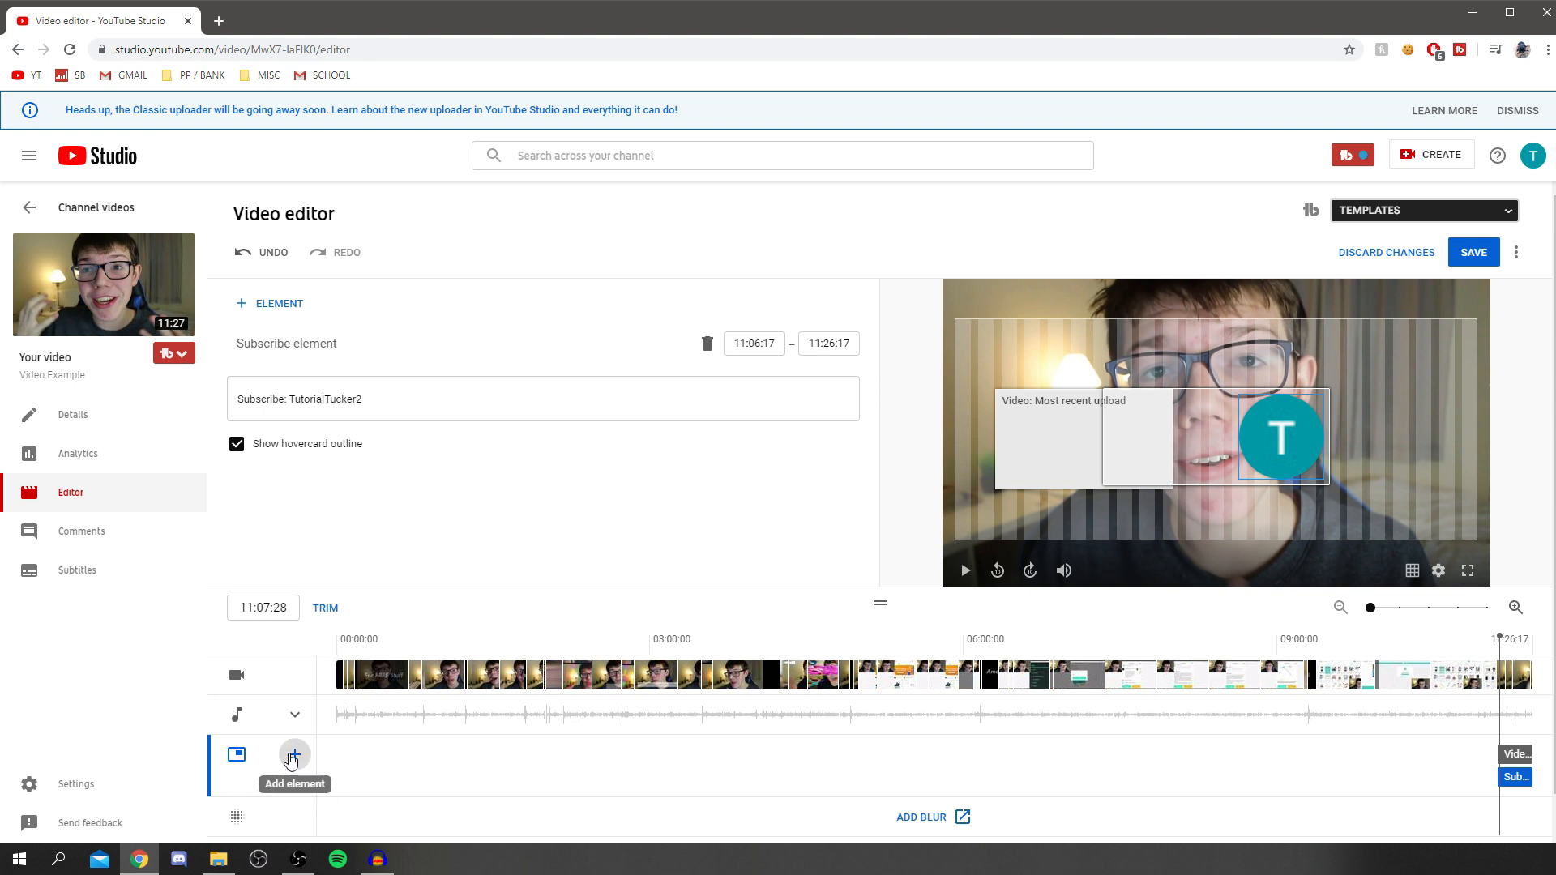
{"action": "left_click", "coordinate": [293, 755]}
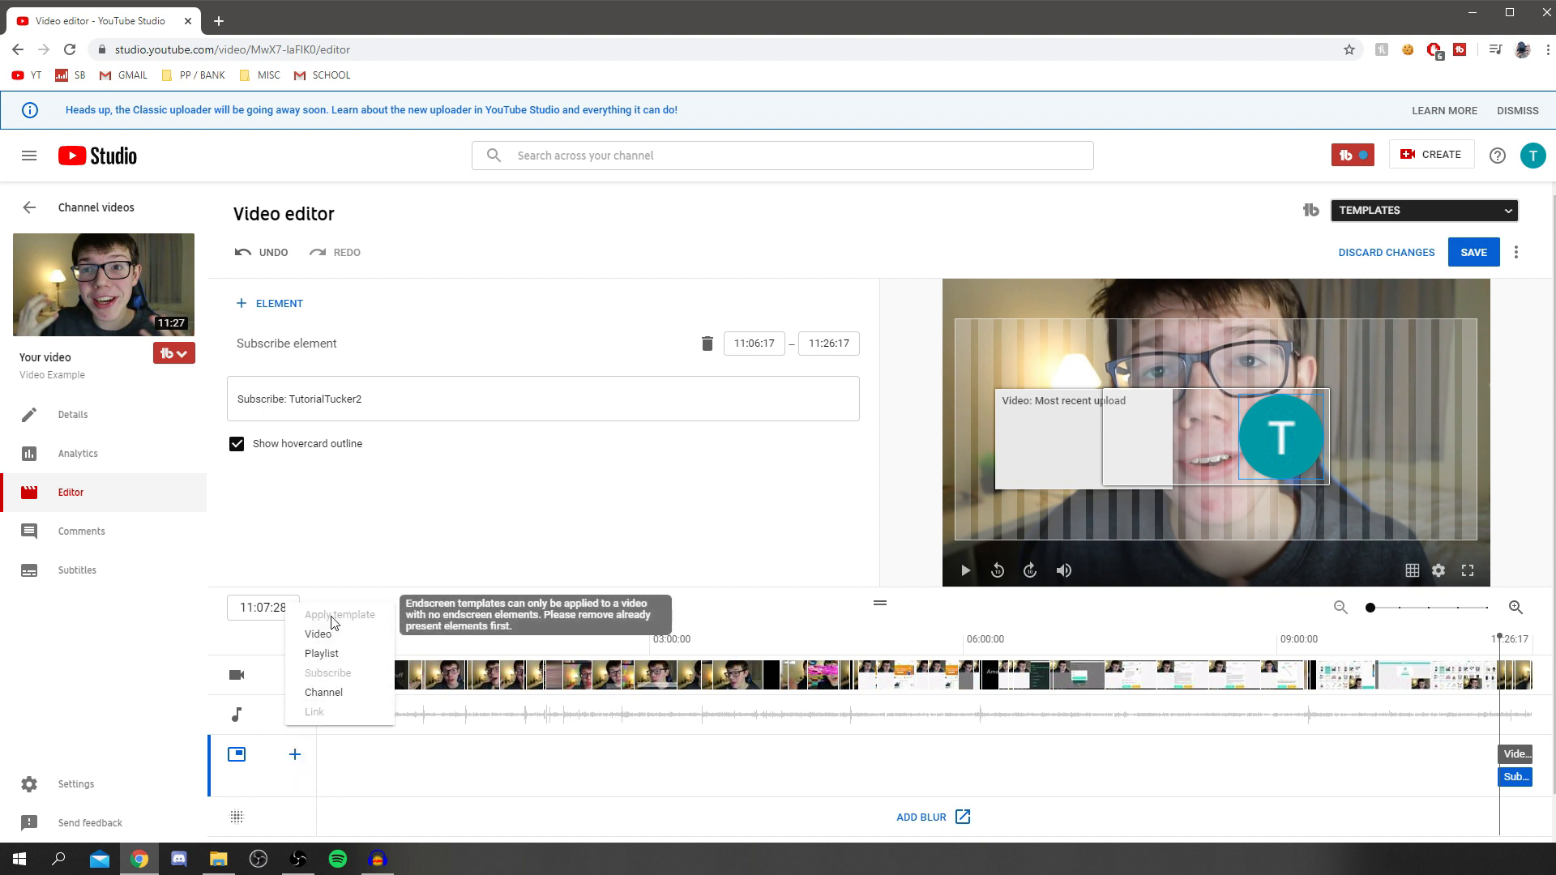
Step: Add a playlist element to the end screen
{"action": "left_click", "coordinate": [318, 633]}
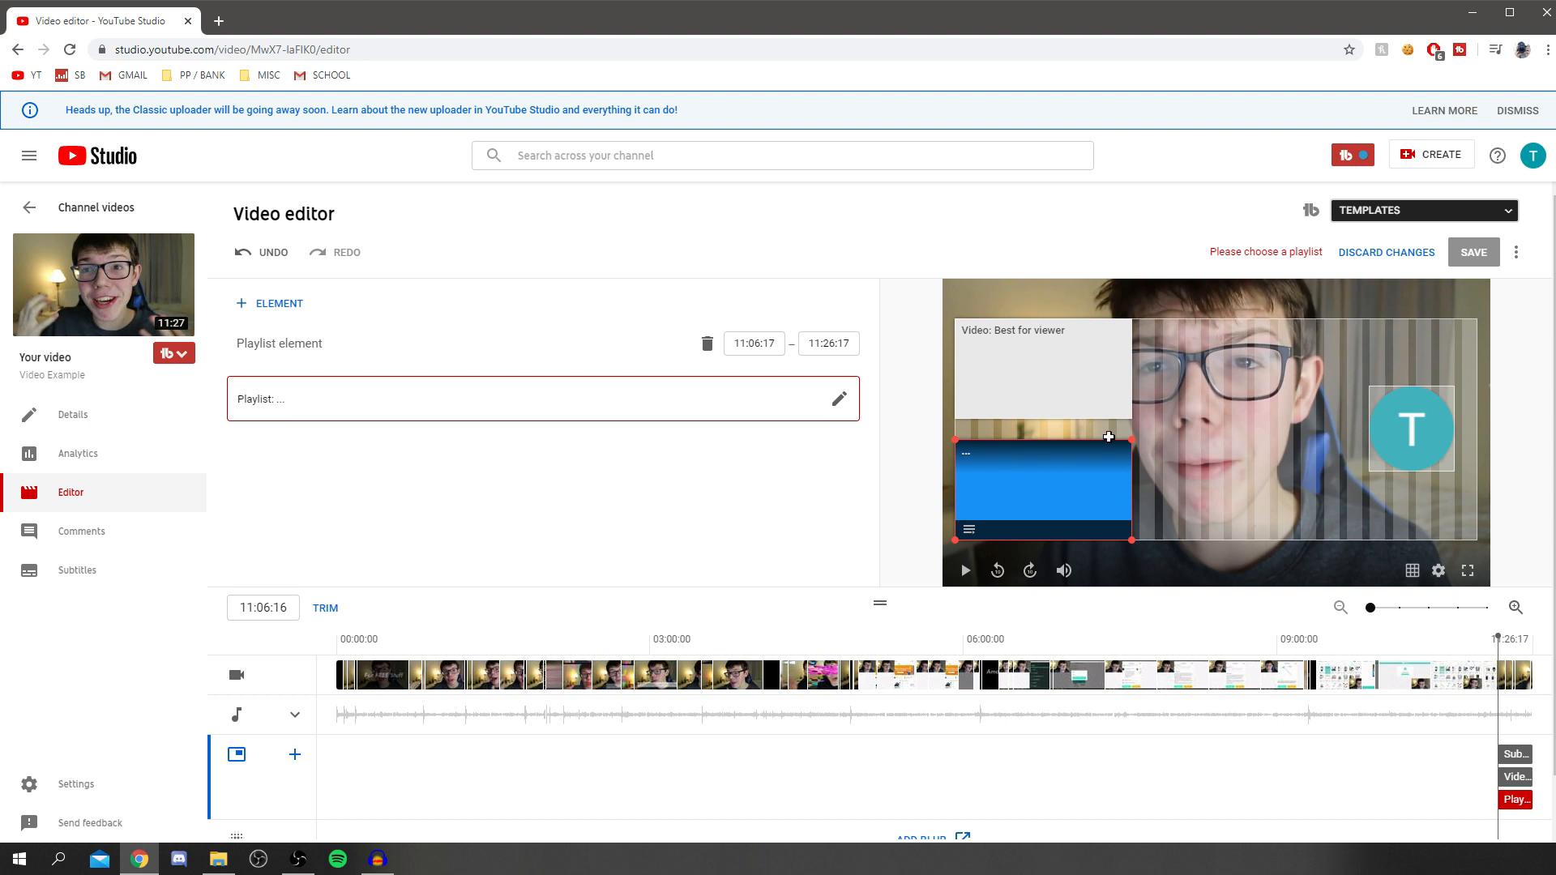
{"action": "mouse_move", "coordinate": [1440, 352]}
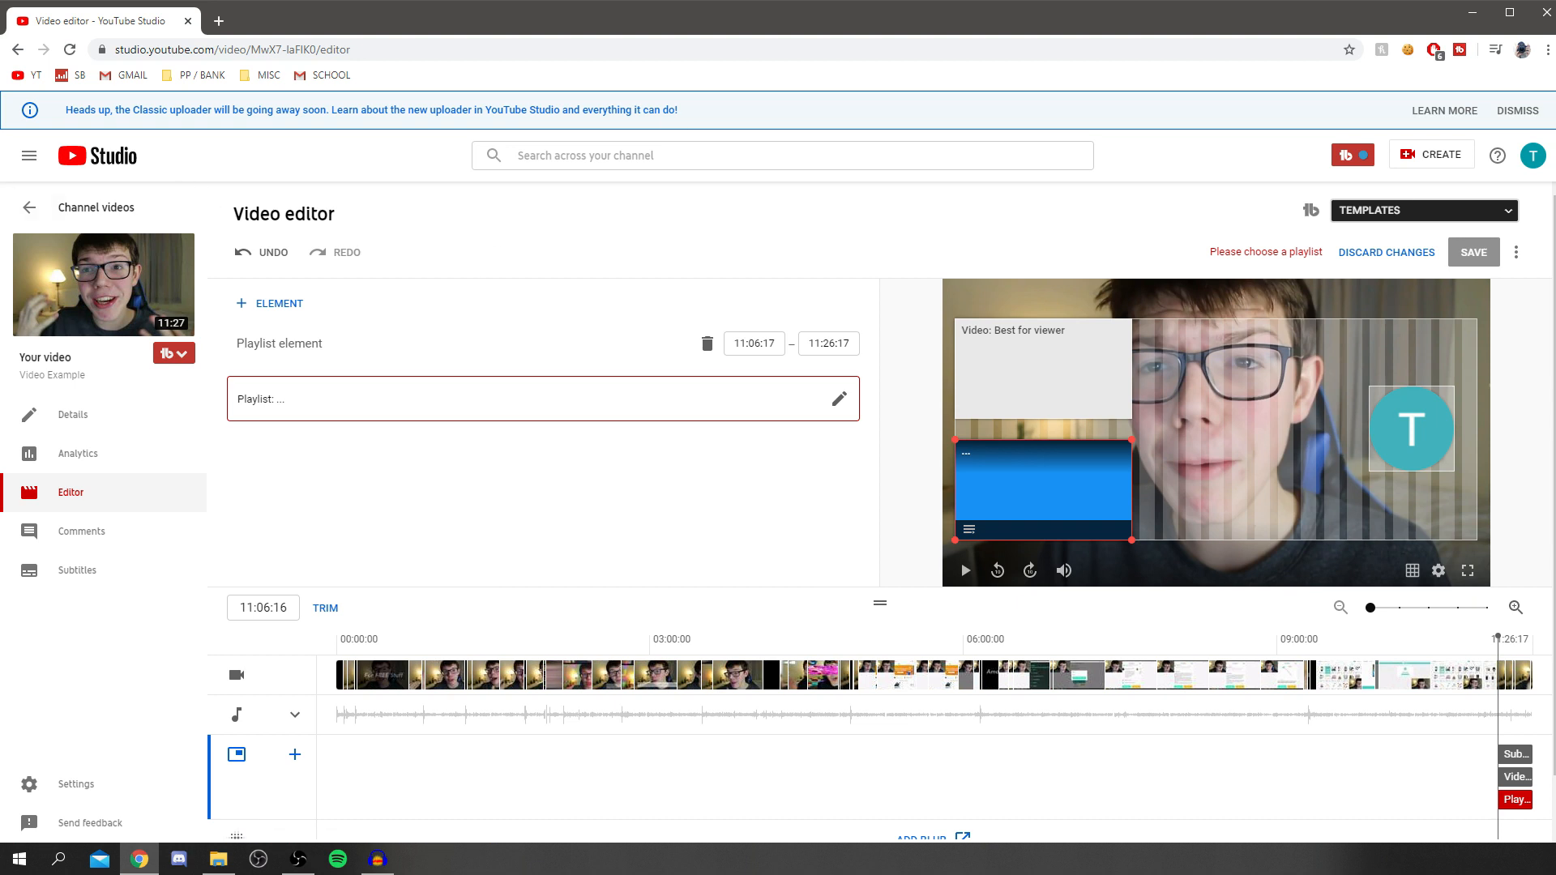
Step: Discard and confirm dropping the end screen changes, then close the CREATE menu
{"action": "left_click", "coordinate": [1384, 251]}
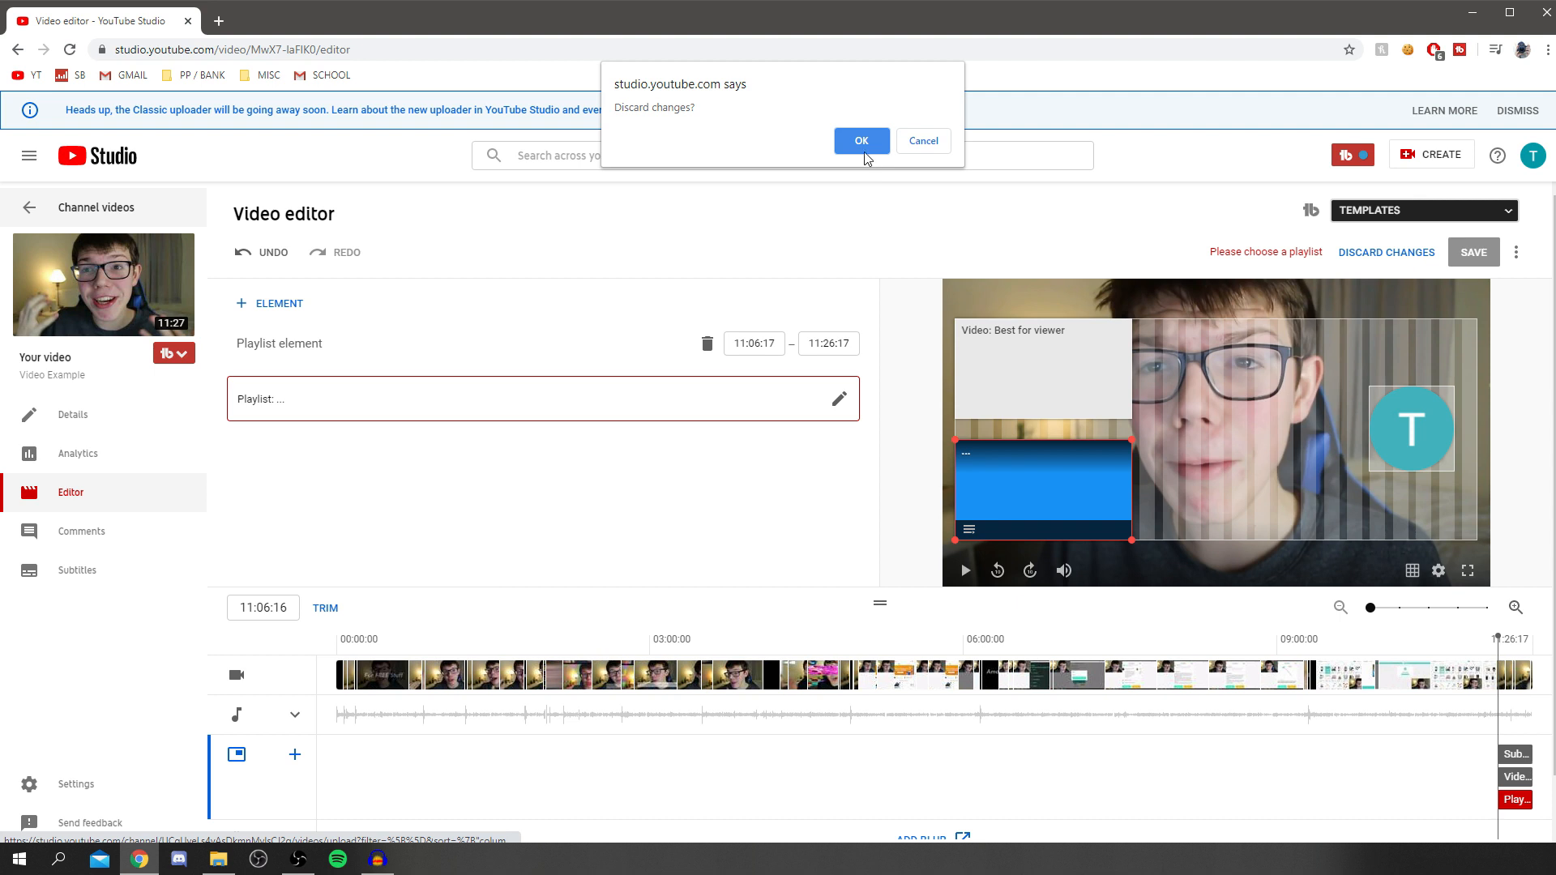
{"action": "left_click", "coordinate": [859, 141]}
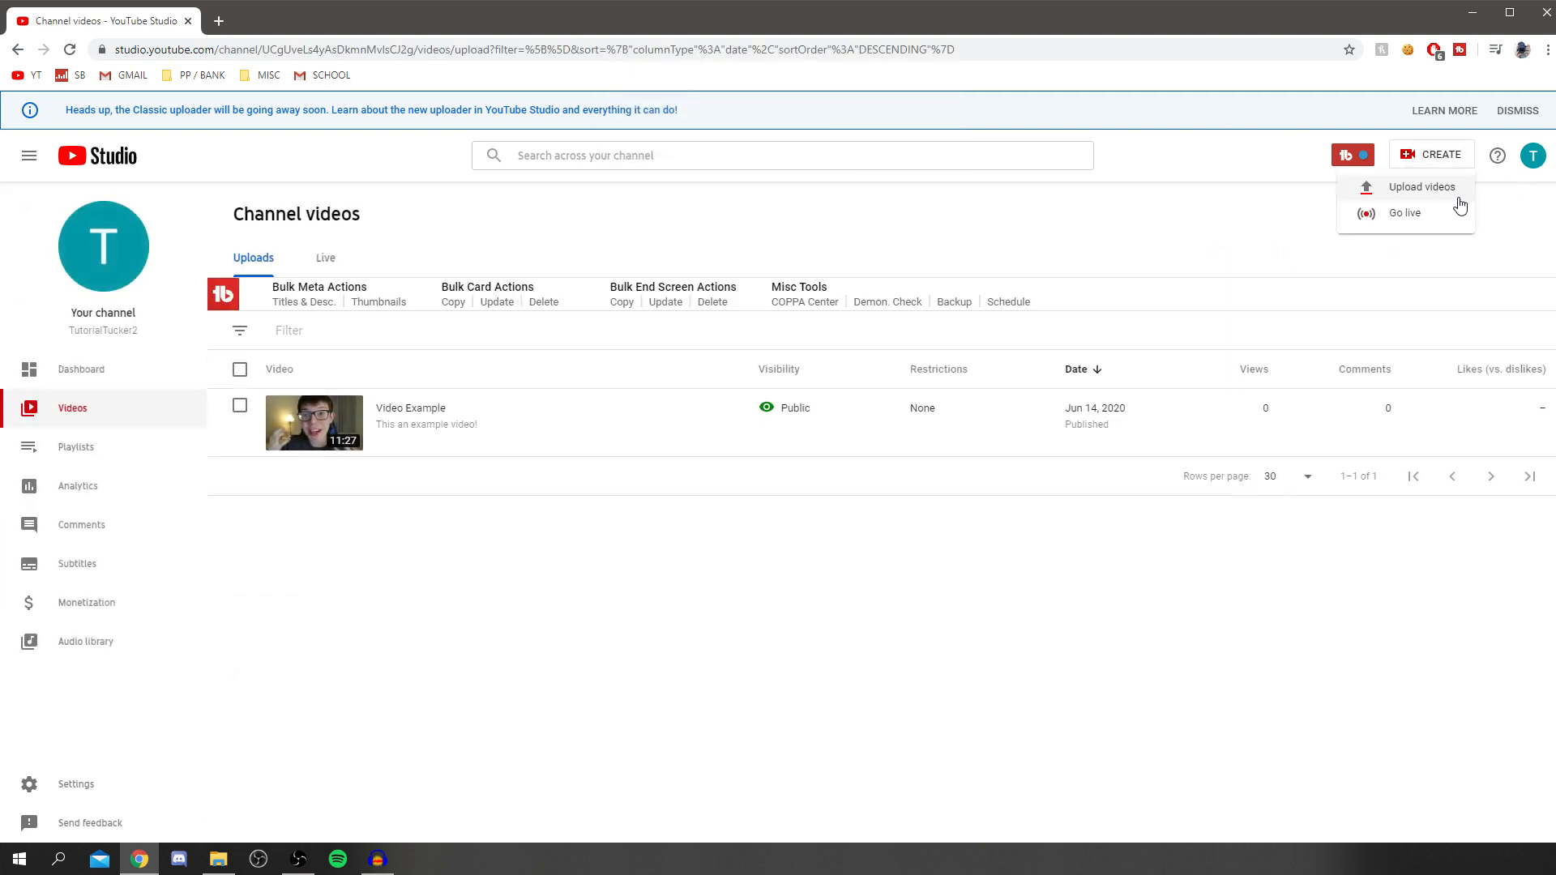
{"action": "left_click", "coordinate": [1144, 175]}
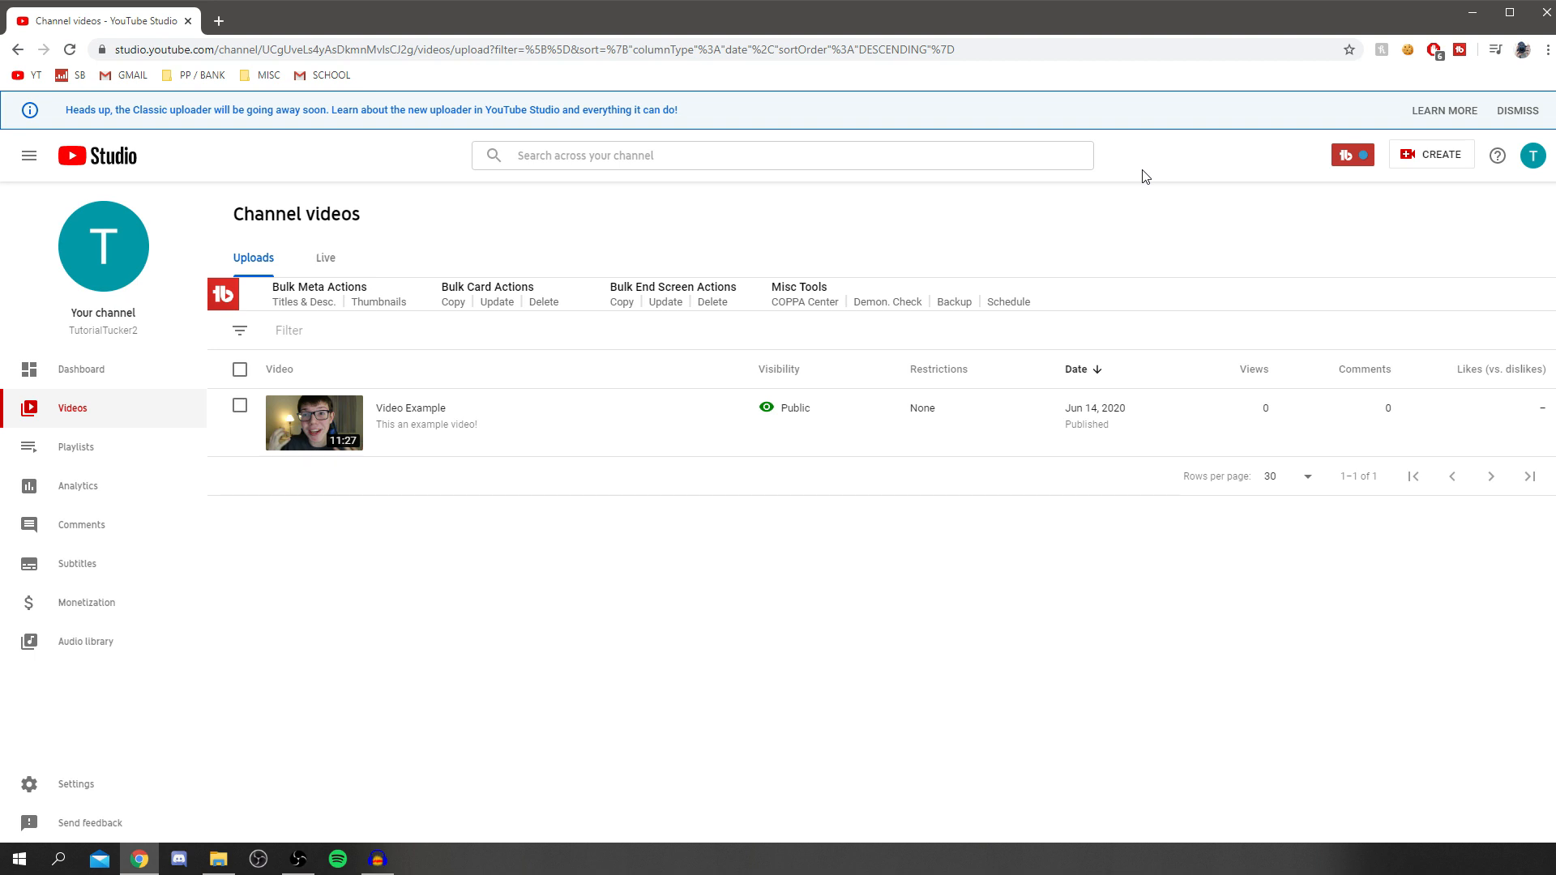
{"action": "mouse_move", "coordinate": [820, 235]}
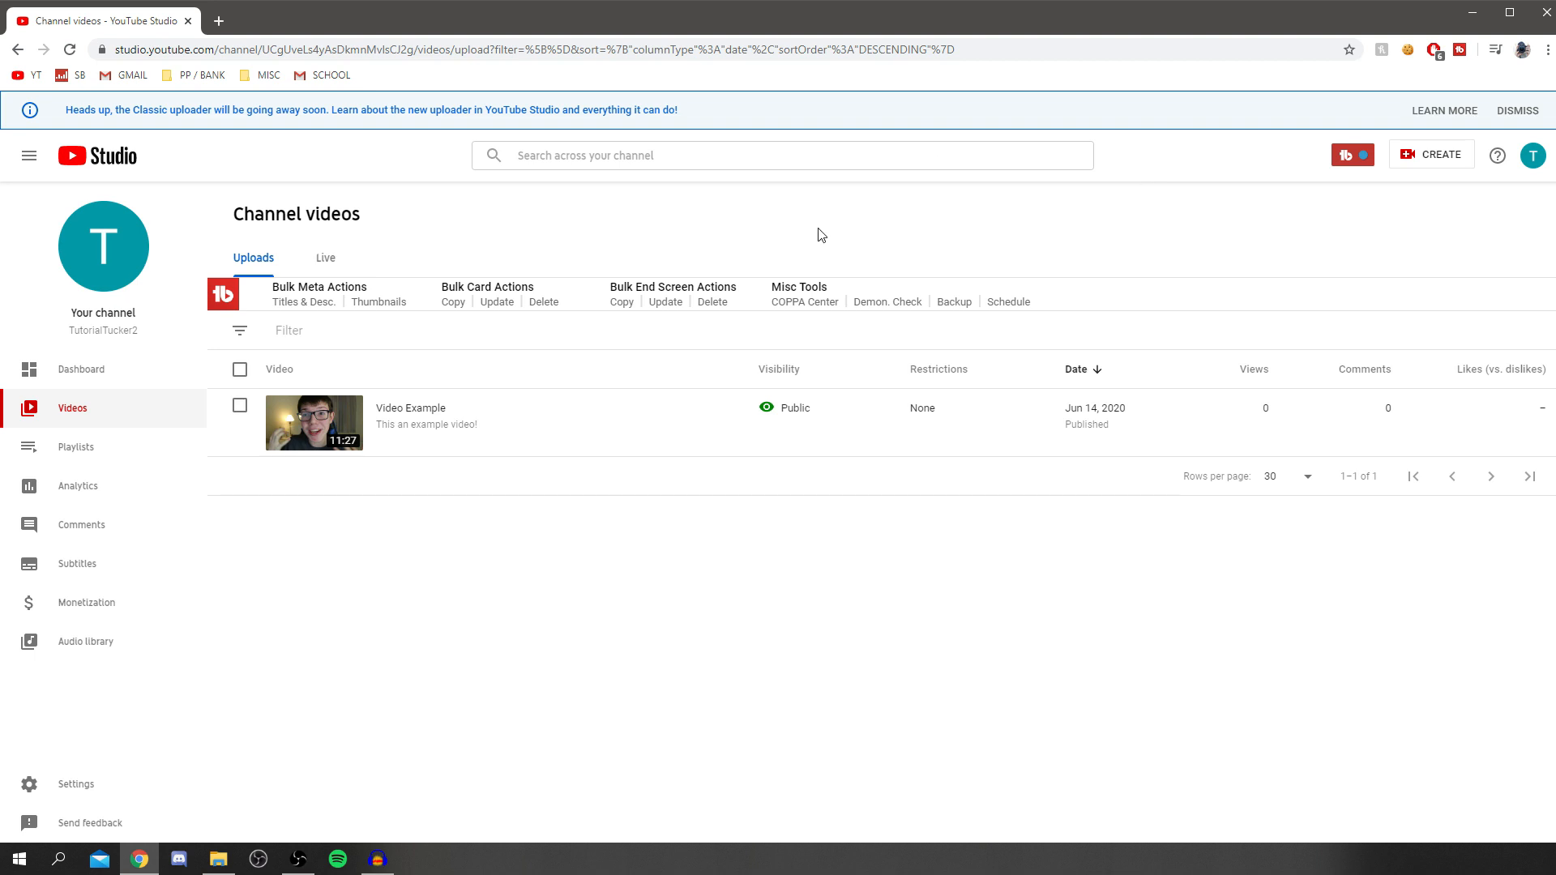
{"action": "mouse_move", "coordinate": [1431, 154]}
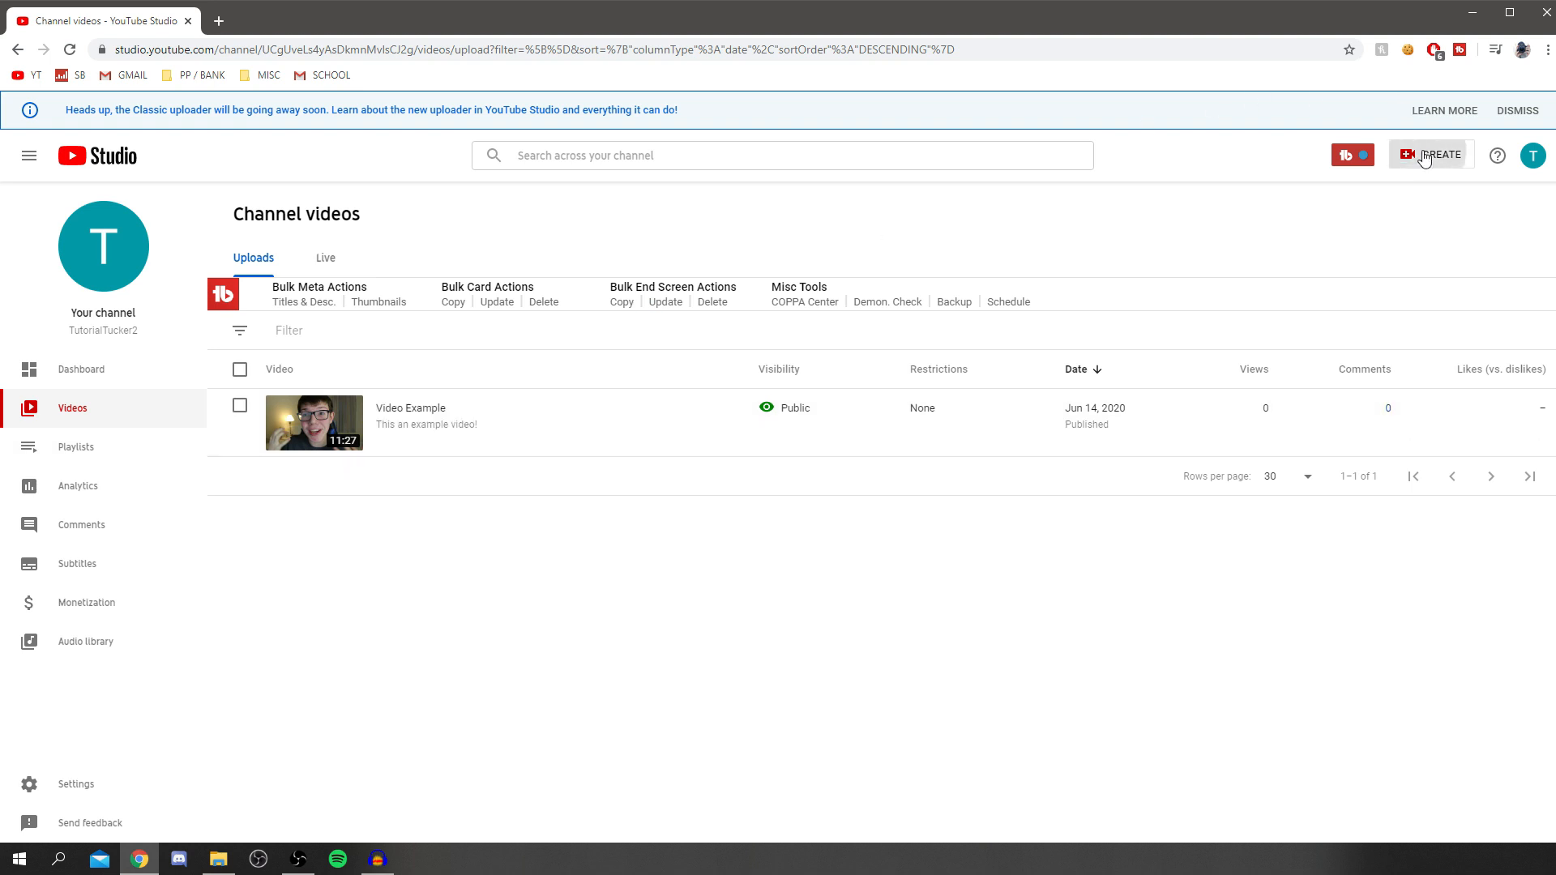
Step: Upload a new video titled Example and advance past Details to Video elements
{"action": "left_click", "coordinate": [1431, 154]}
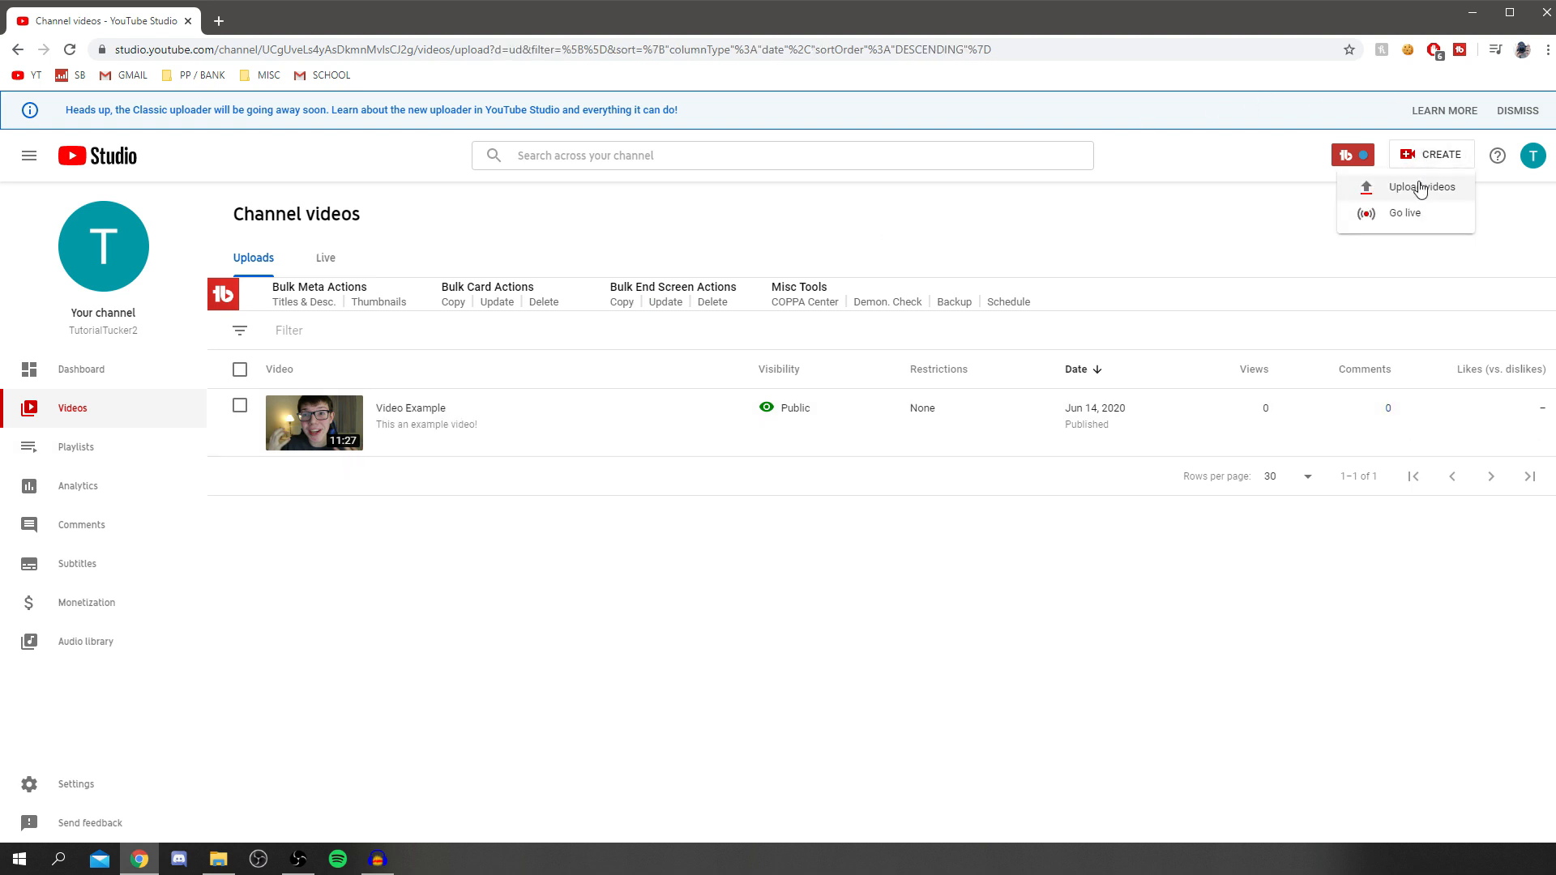
{"action": "left_click", "coordinate": [1420, 187]}
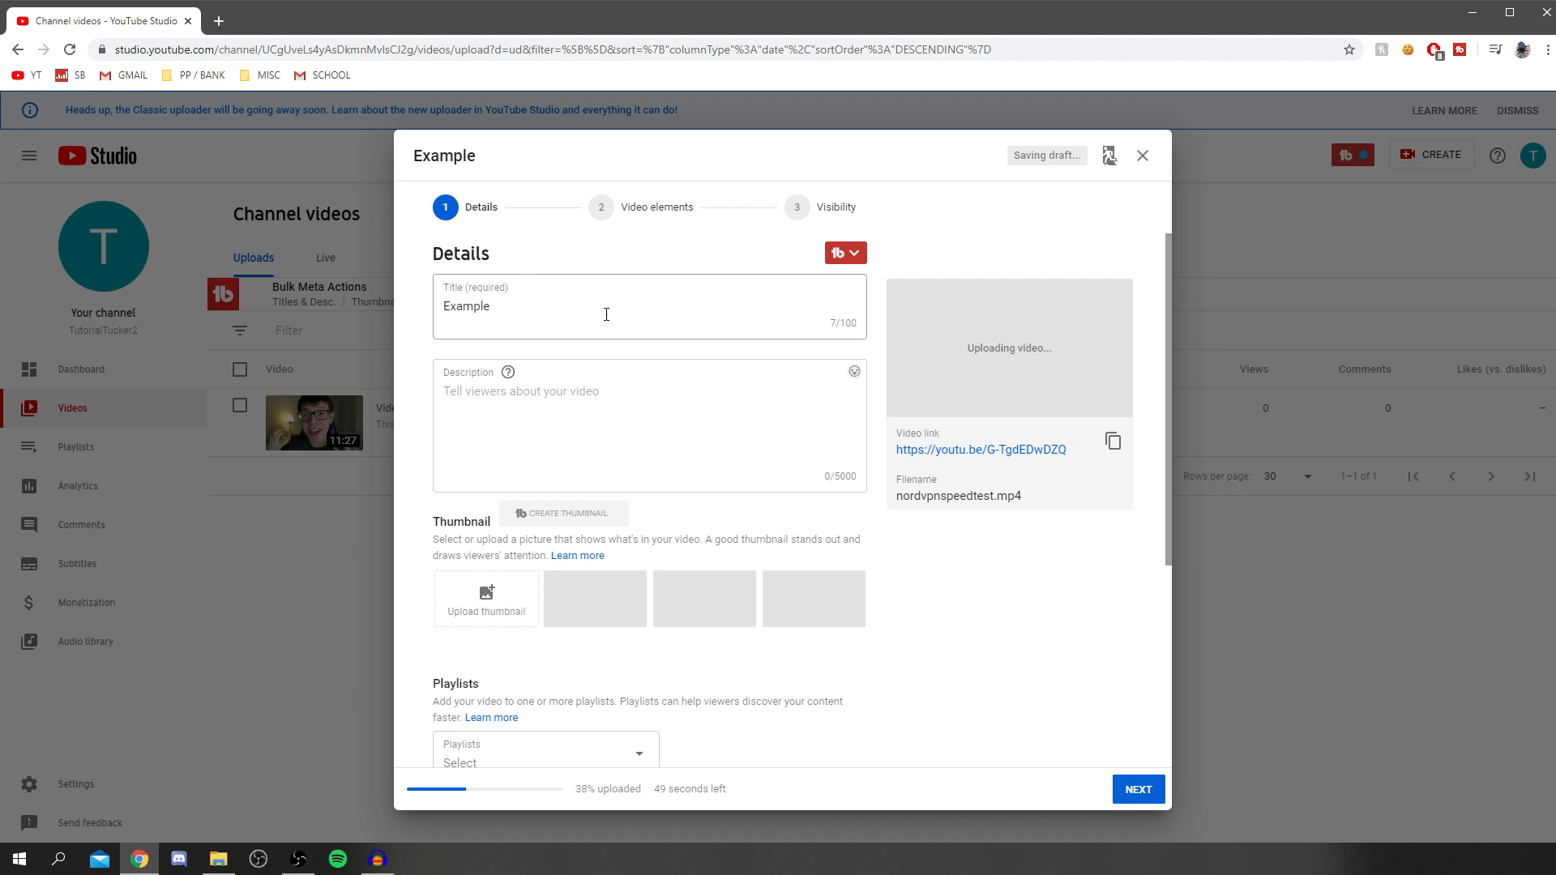
{"action": "scroll", "scroll_direction": "down", "scroll_amount": 3}
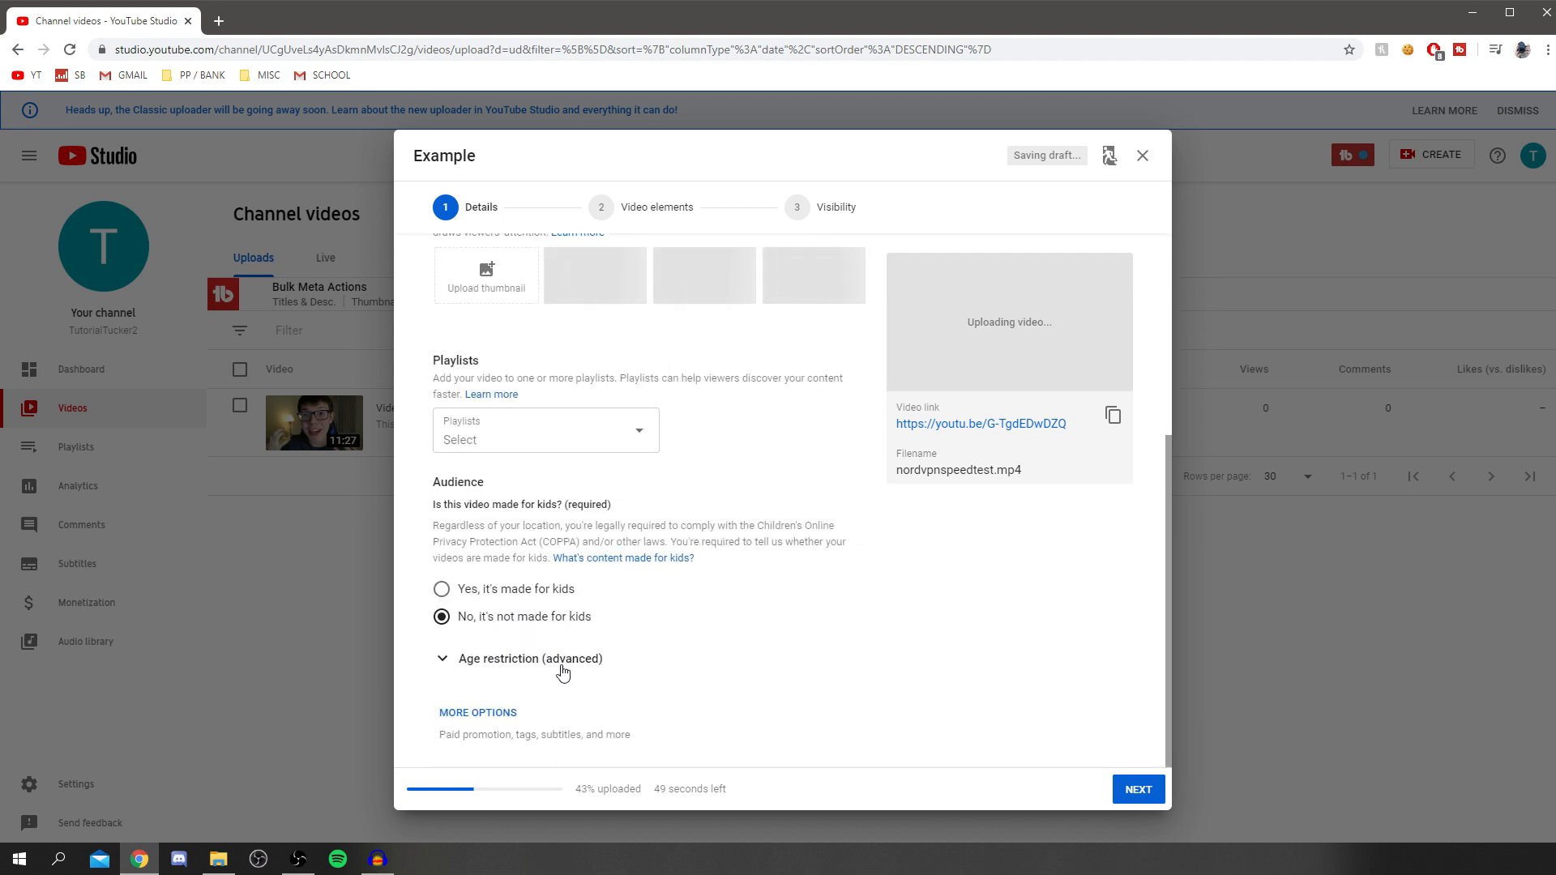
{"action": "left_click", "coordinate": [1137, 789]}
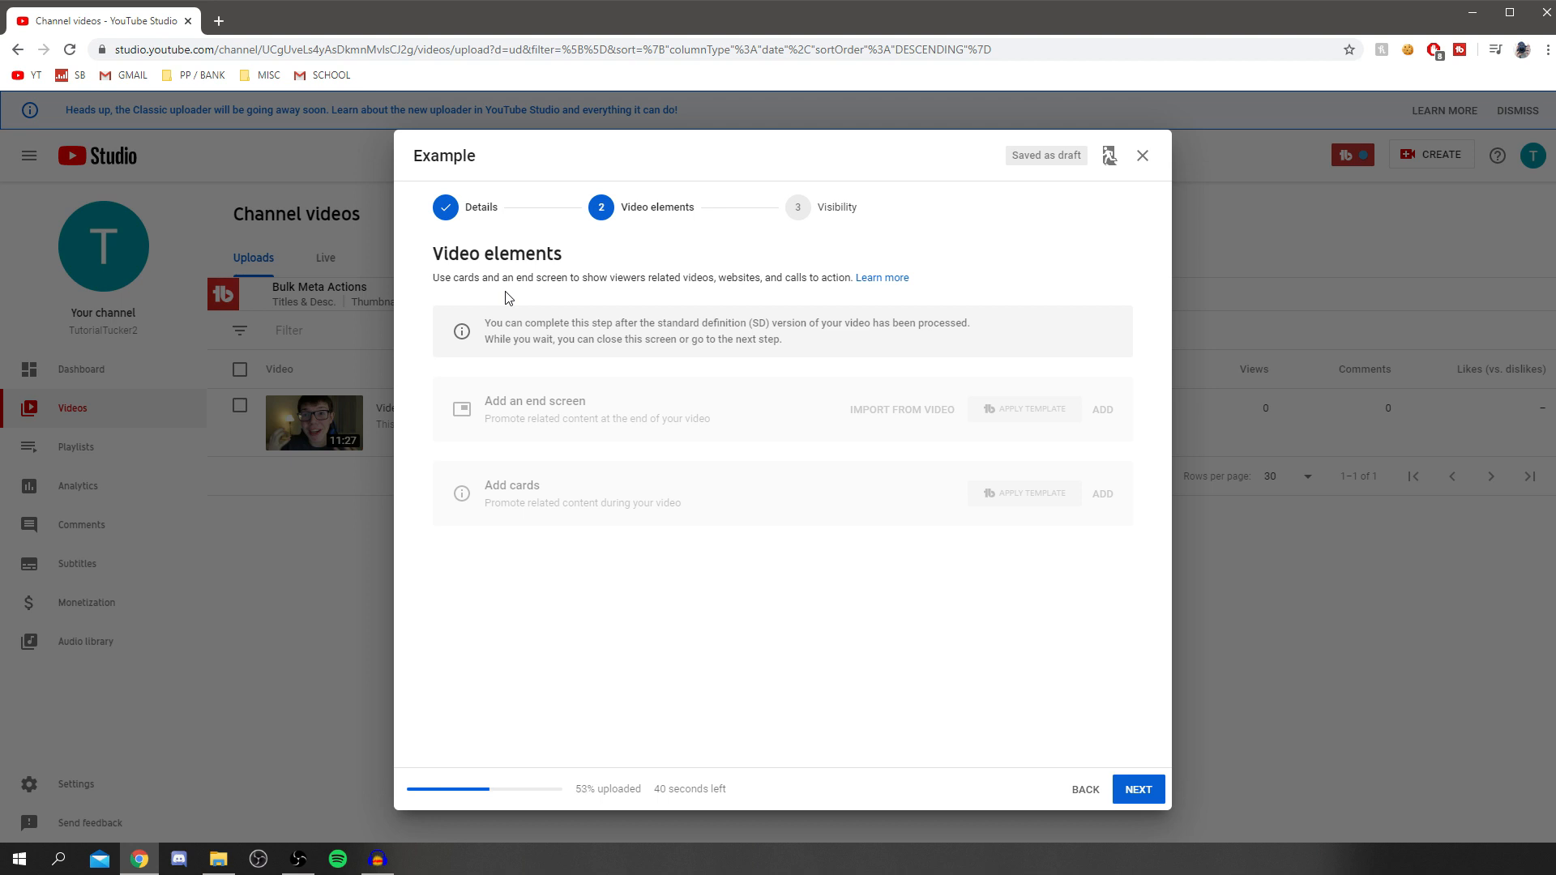
{"action": "mouse_move", "coordinate": [929, 414]}
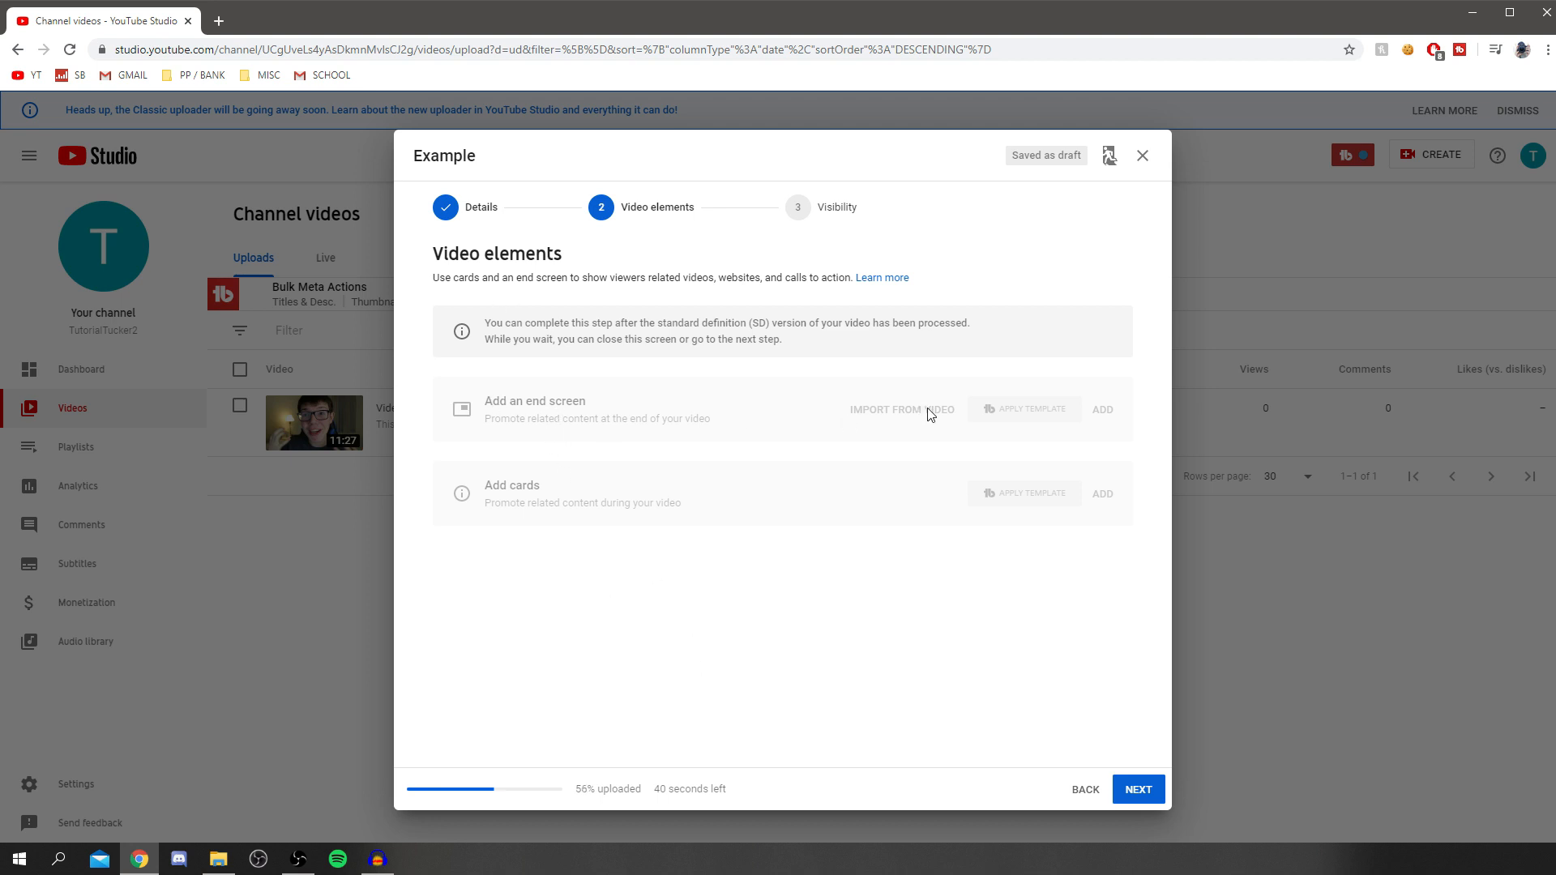